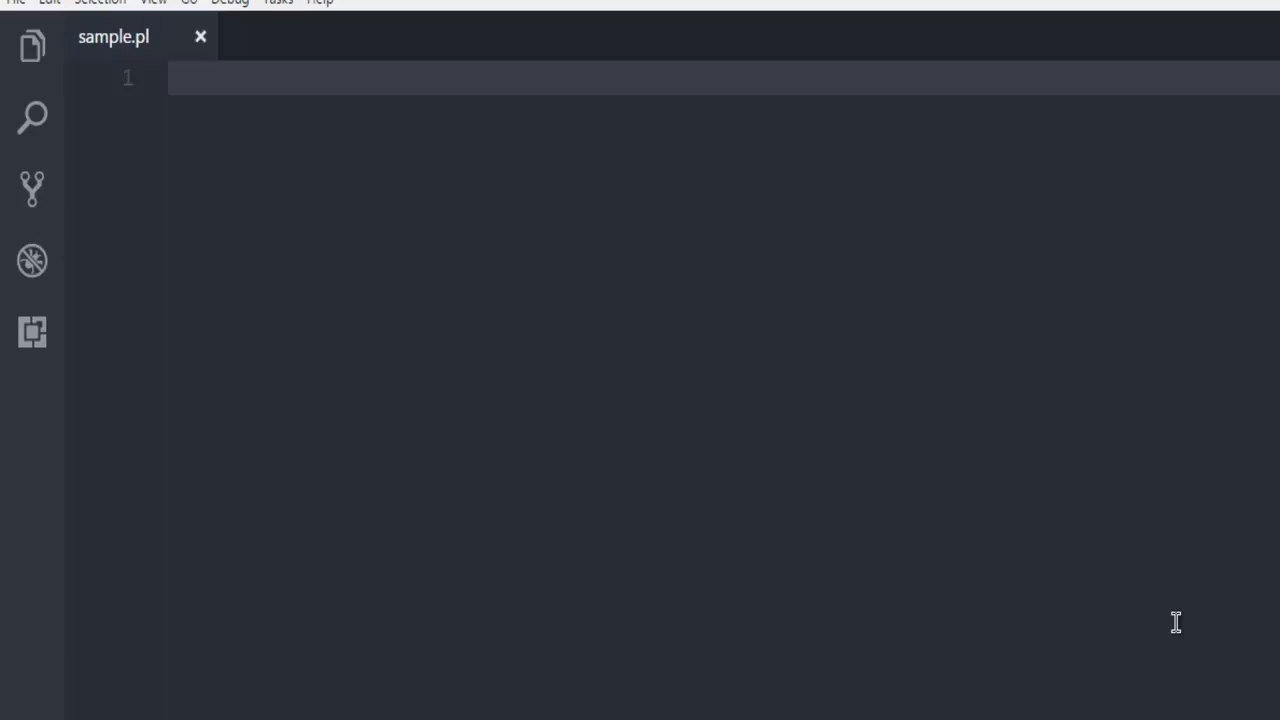
mouse_move(305, 297)
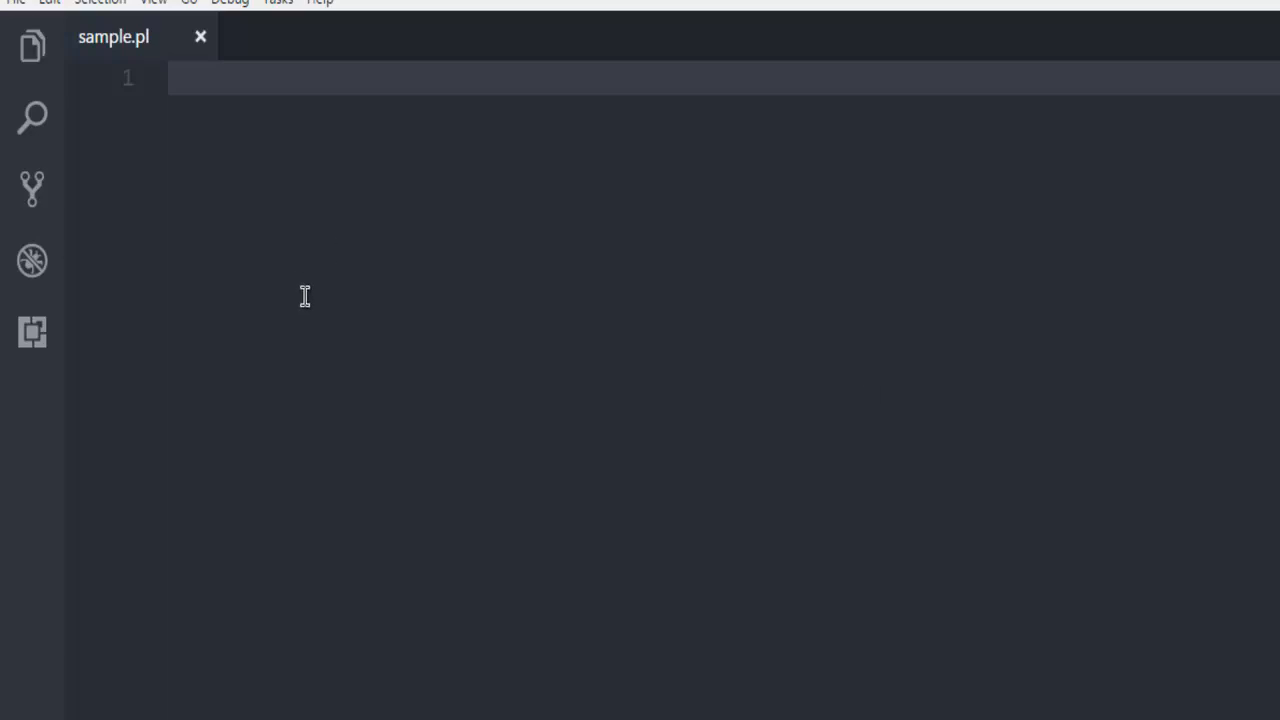
Step: Check the installed Perl version by running perl in the integrated terminal
left_click(108, 3)
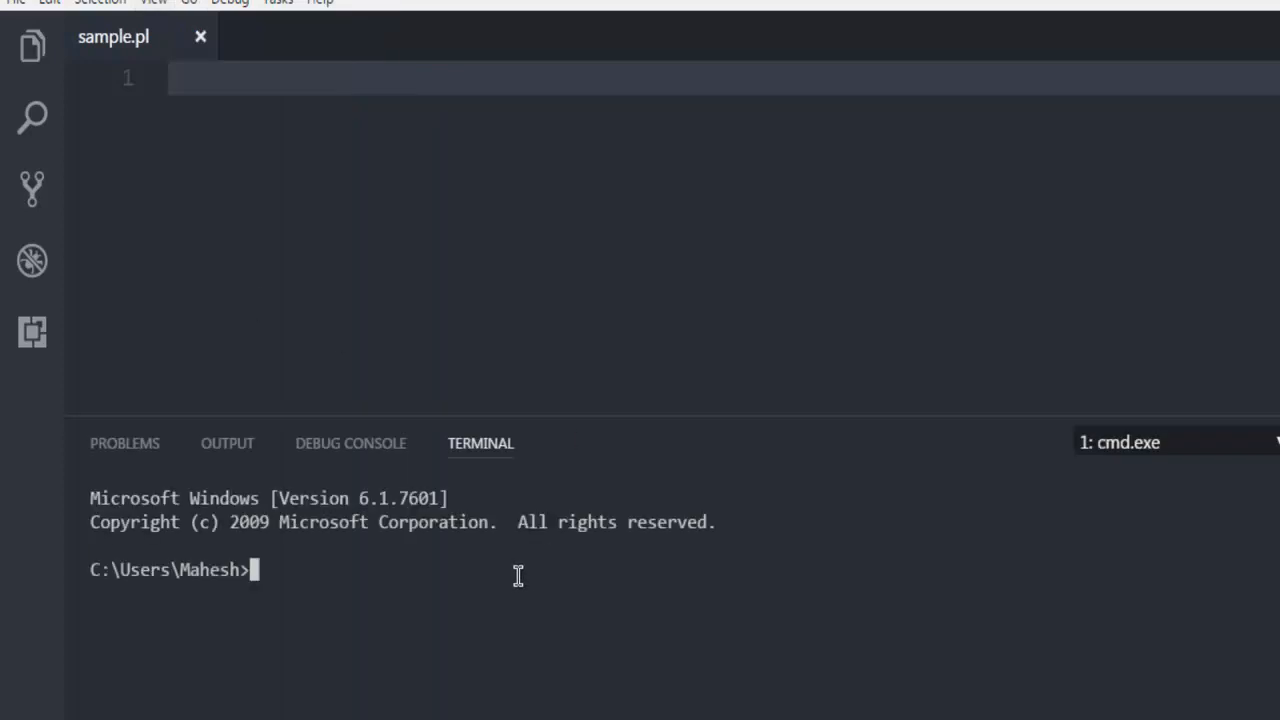
type("perl -v")
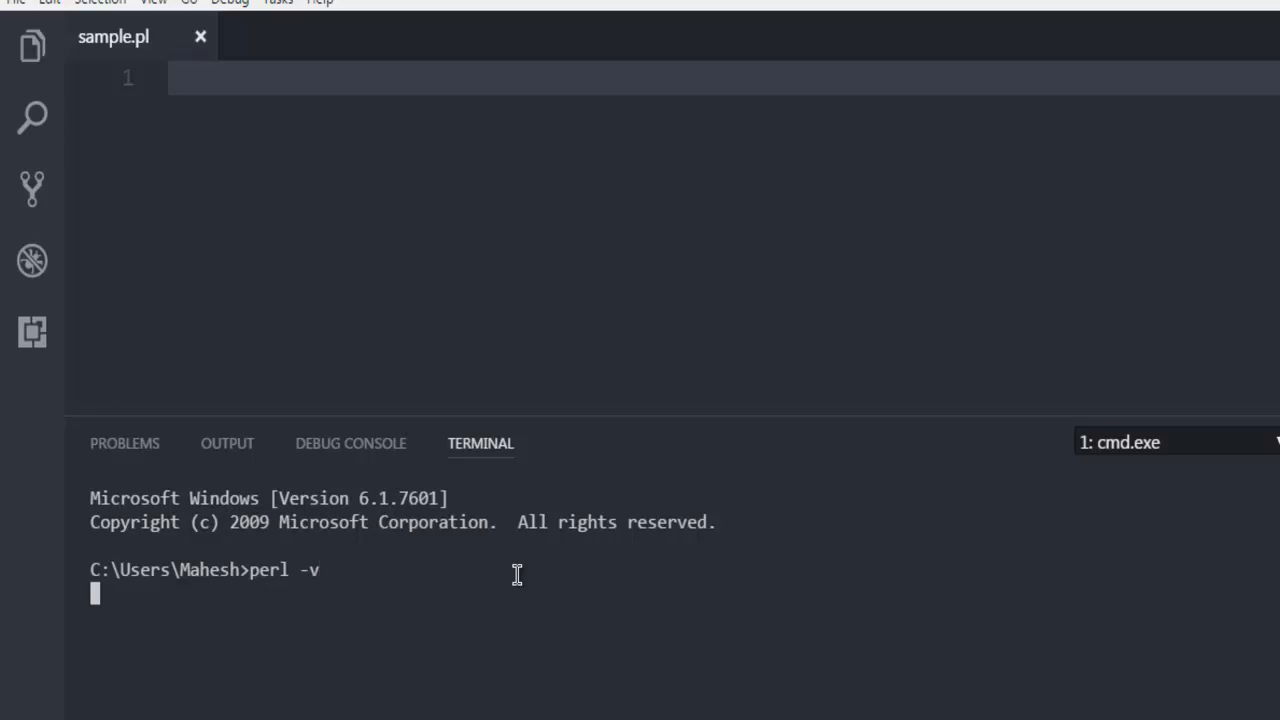
key("Enter")
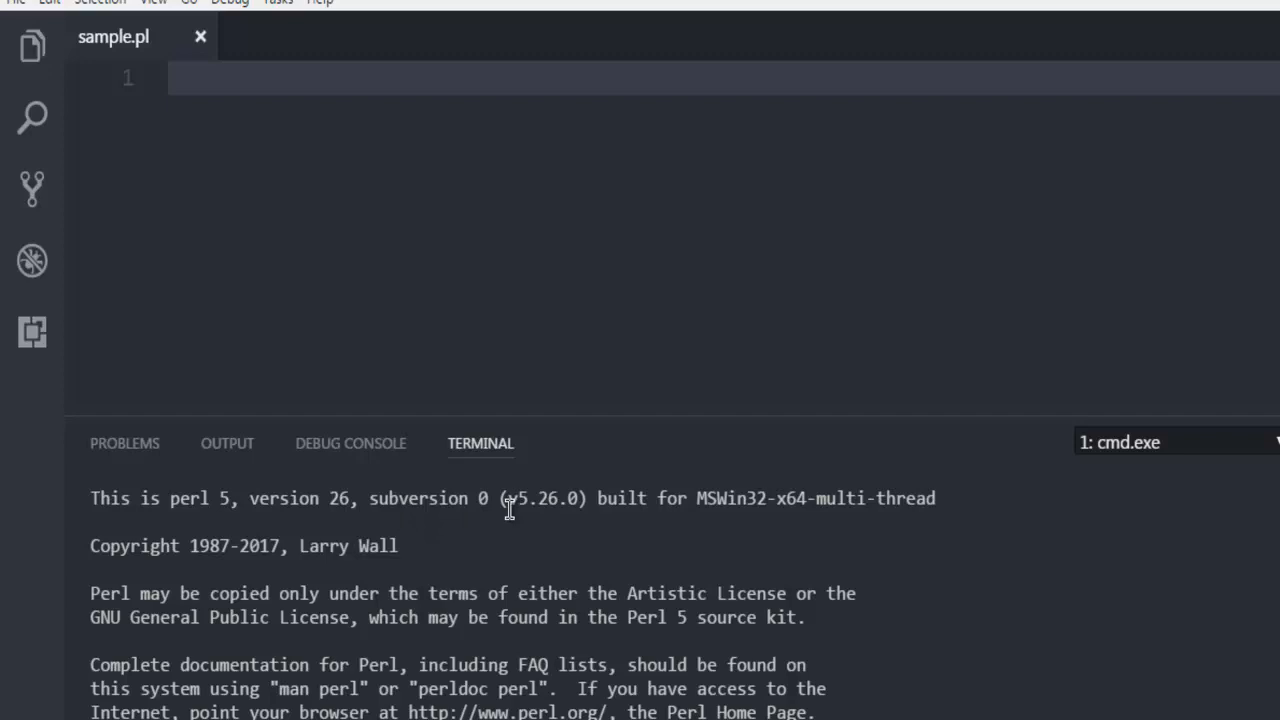
mouse_move(508, 503)
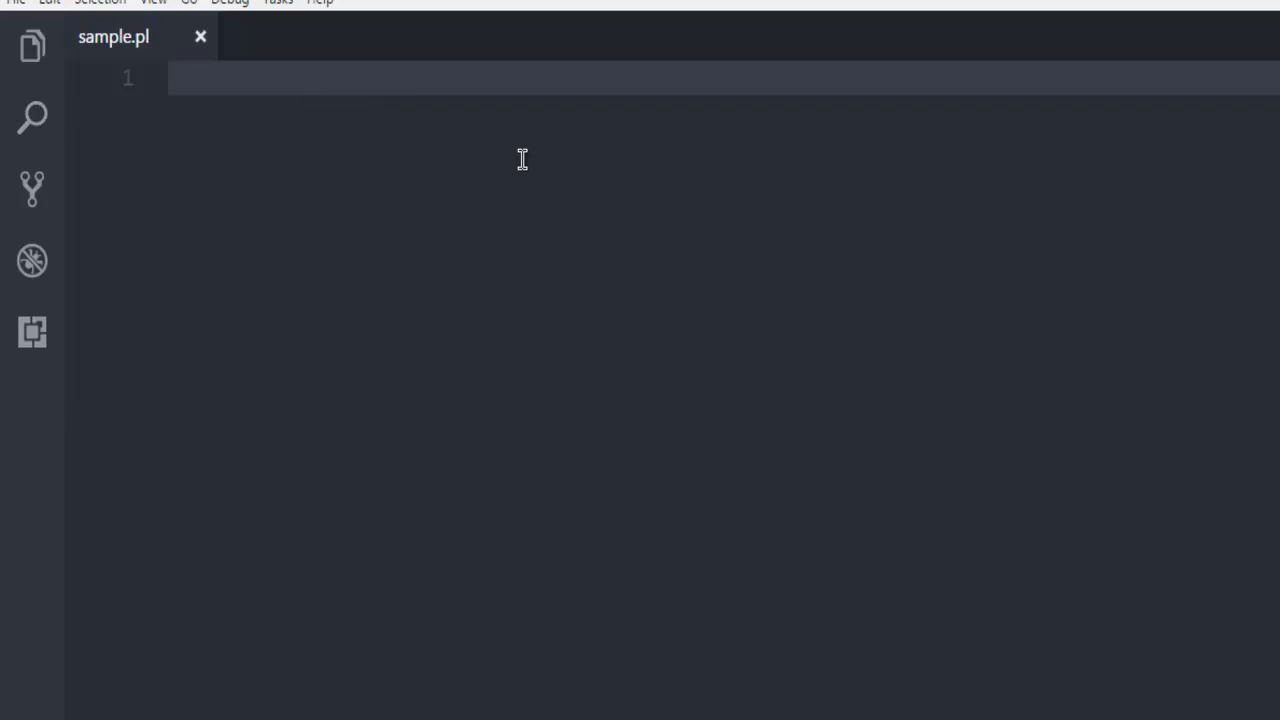
mouse_move(143, 63)
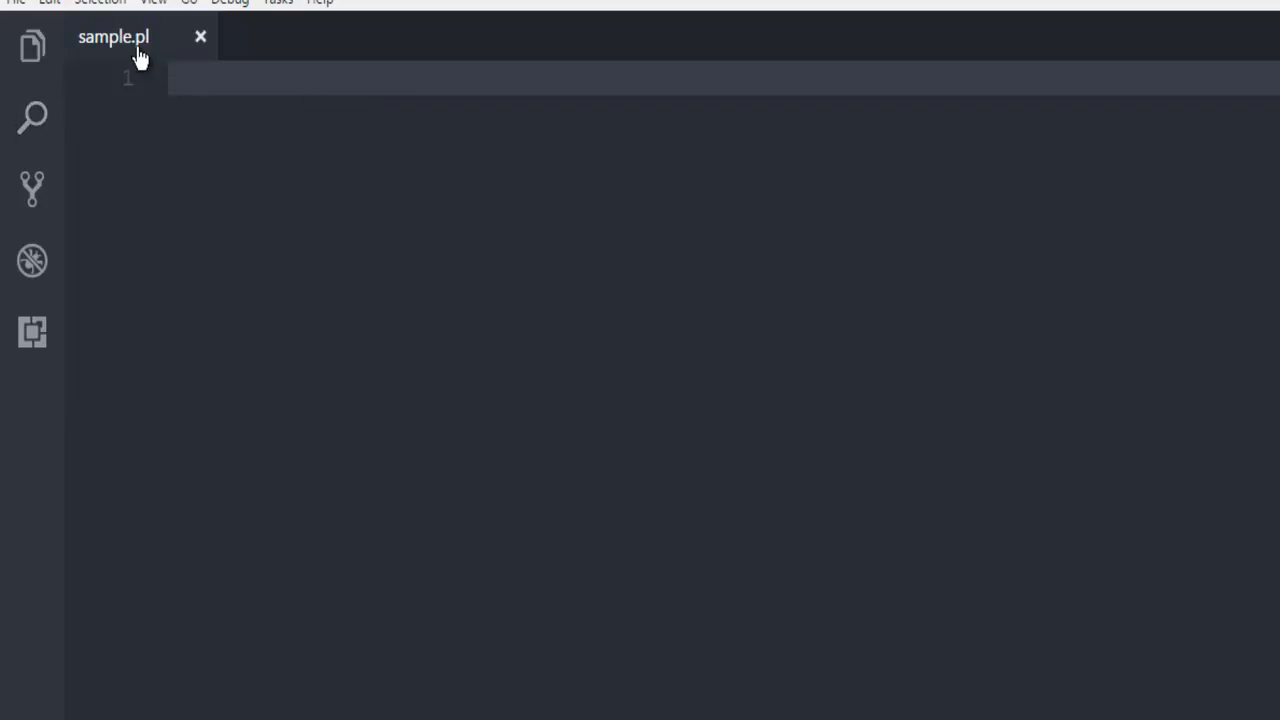
mouse_move(148, 47)
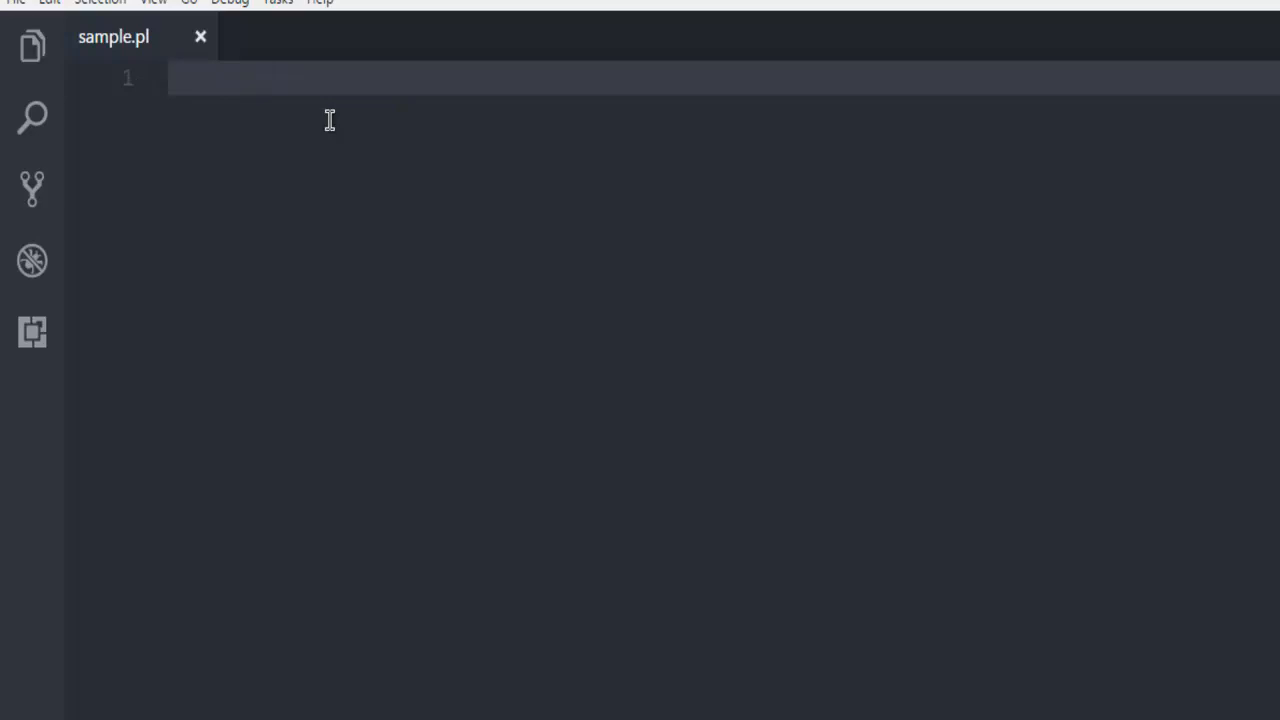
Step: On new line 2, begin the for header with $a=10 and condition $a<20
key("Enter")
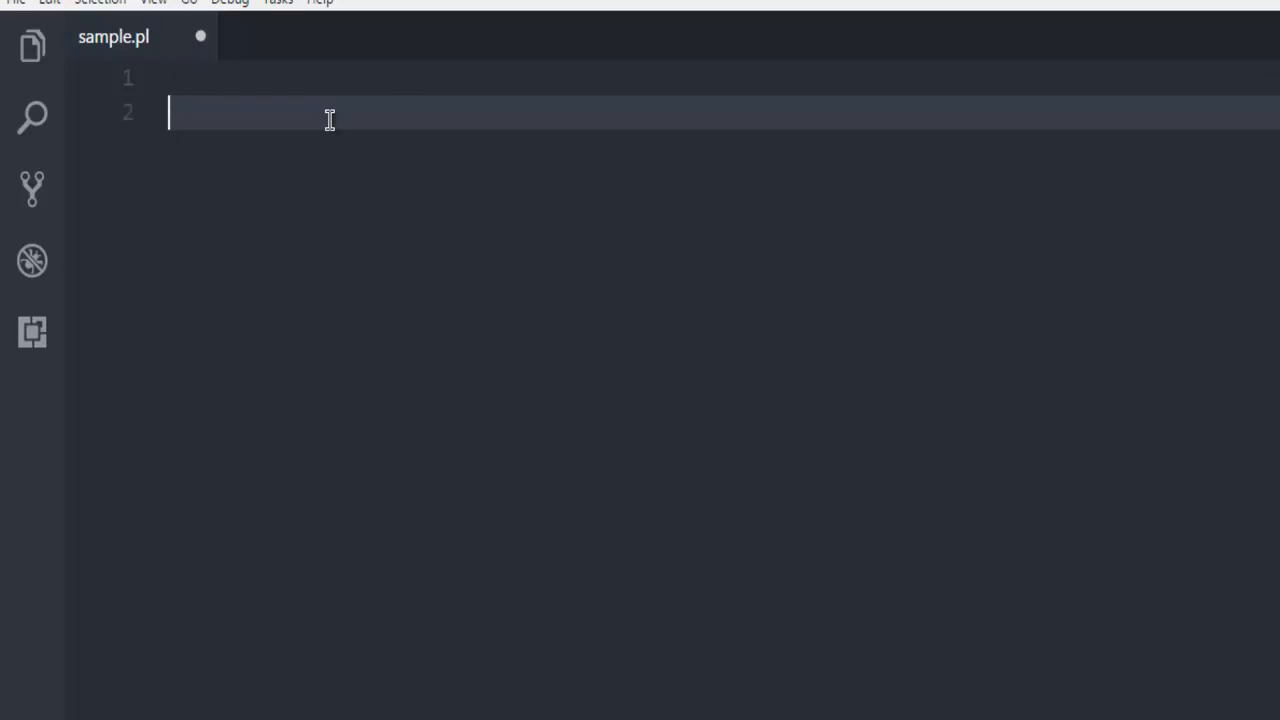
type("for")
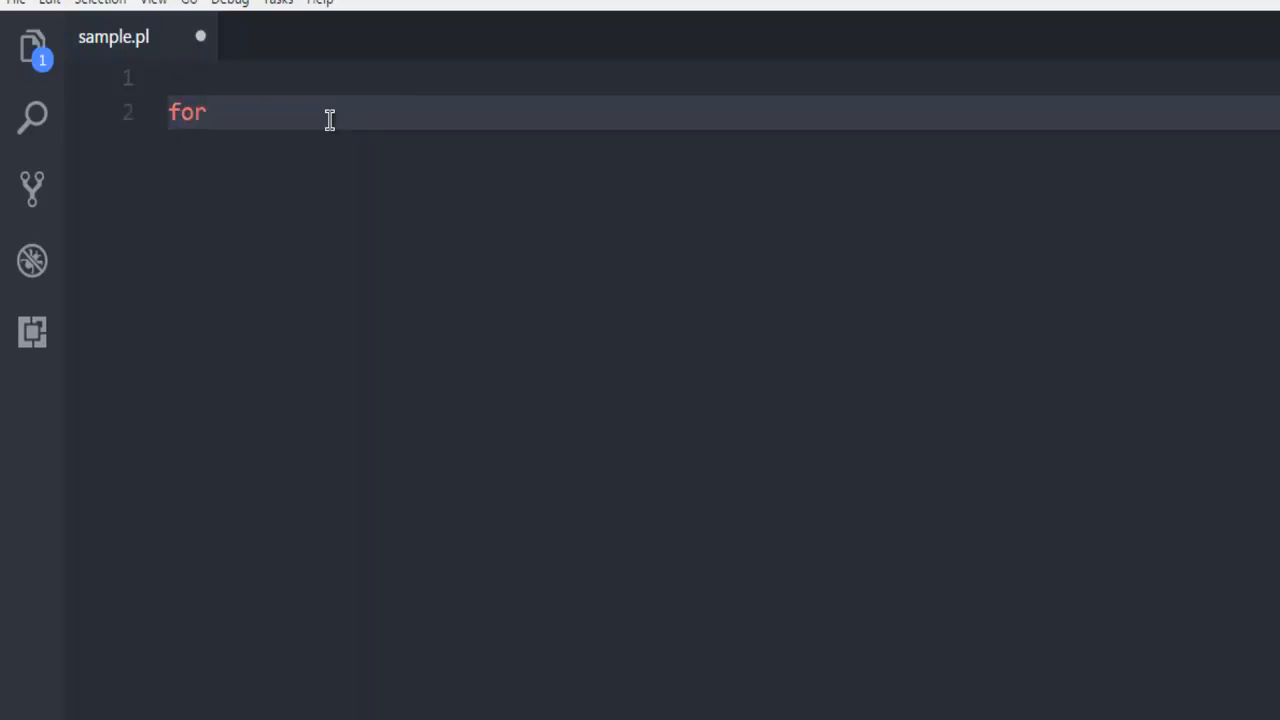
type("()")
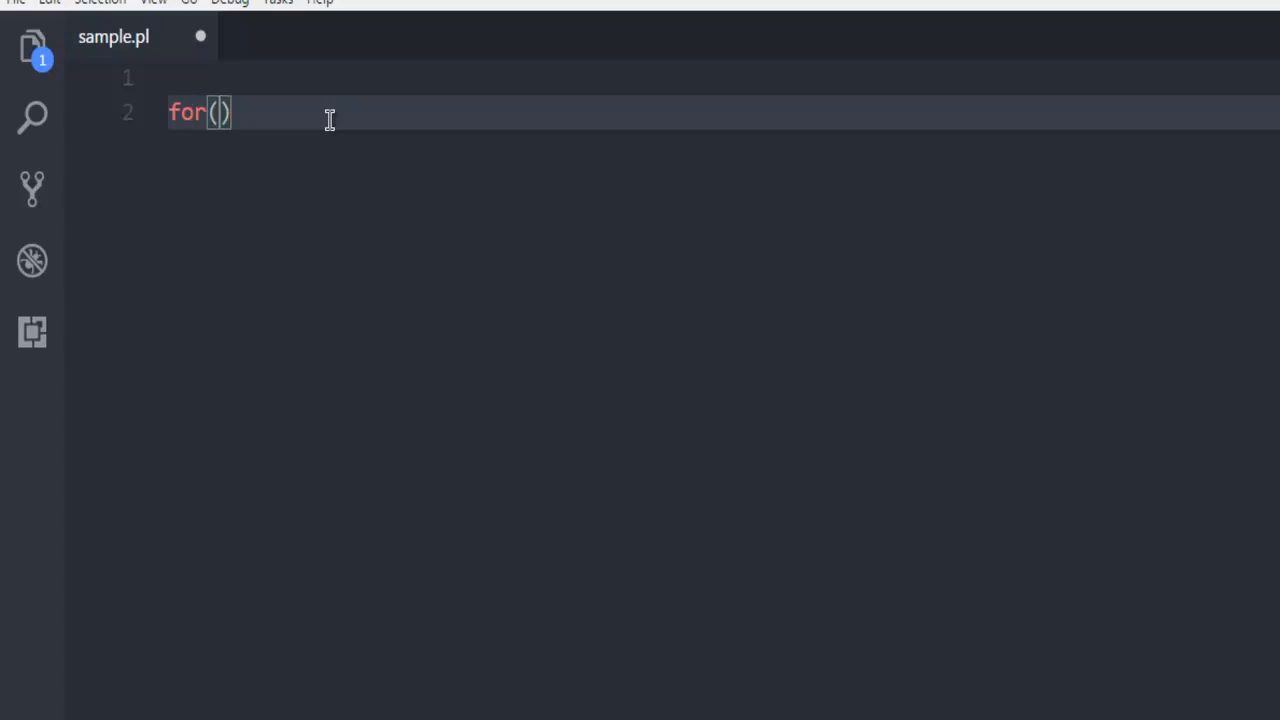
type("$a")
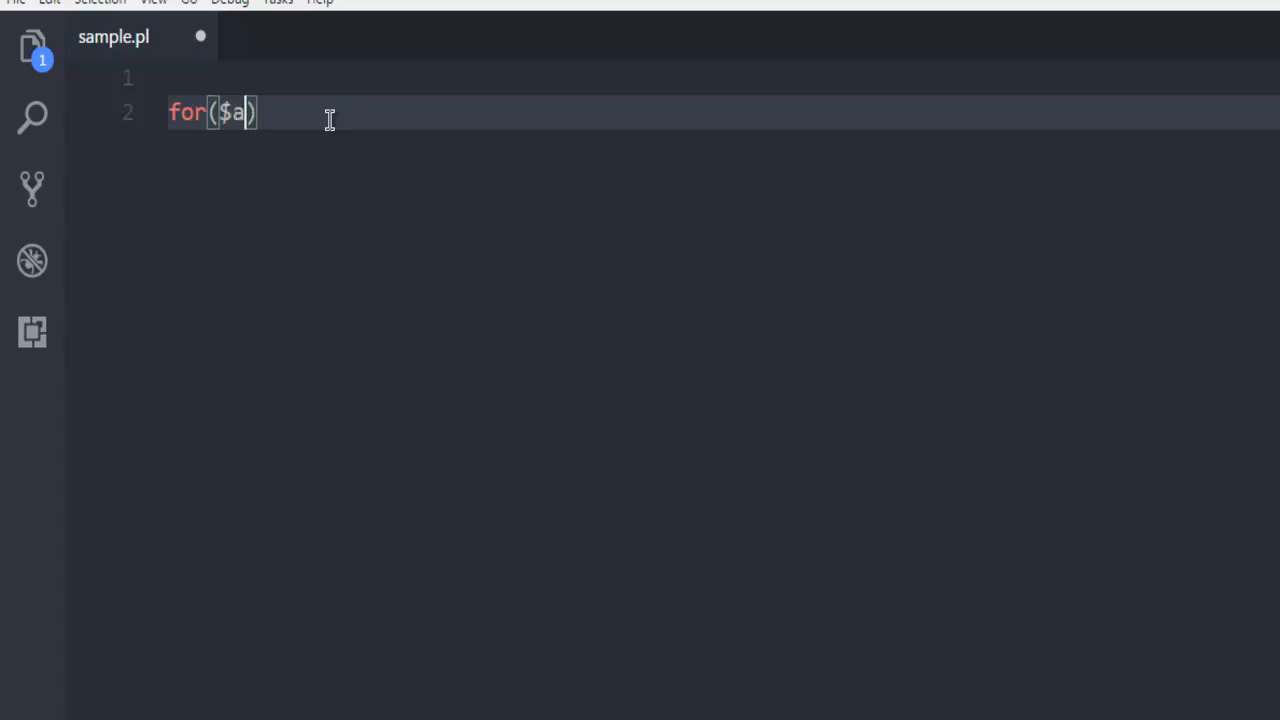
type("=10")
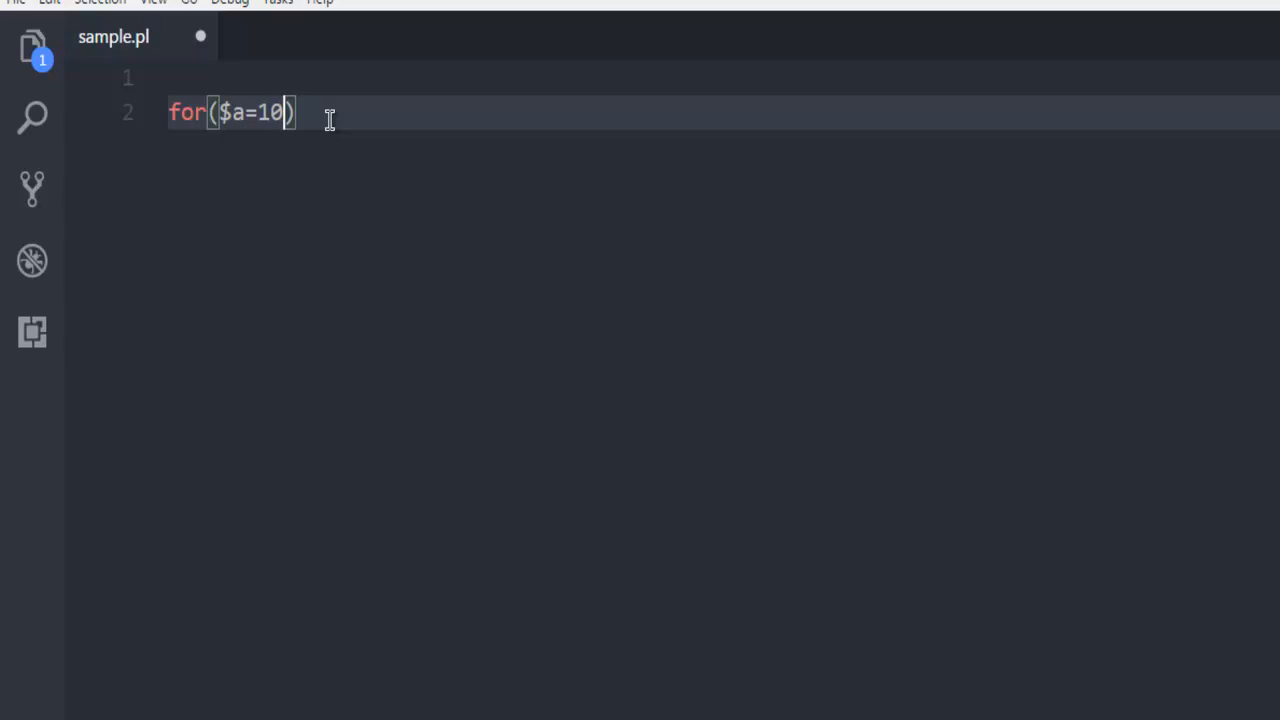
type(";")
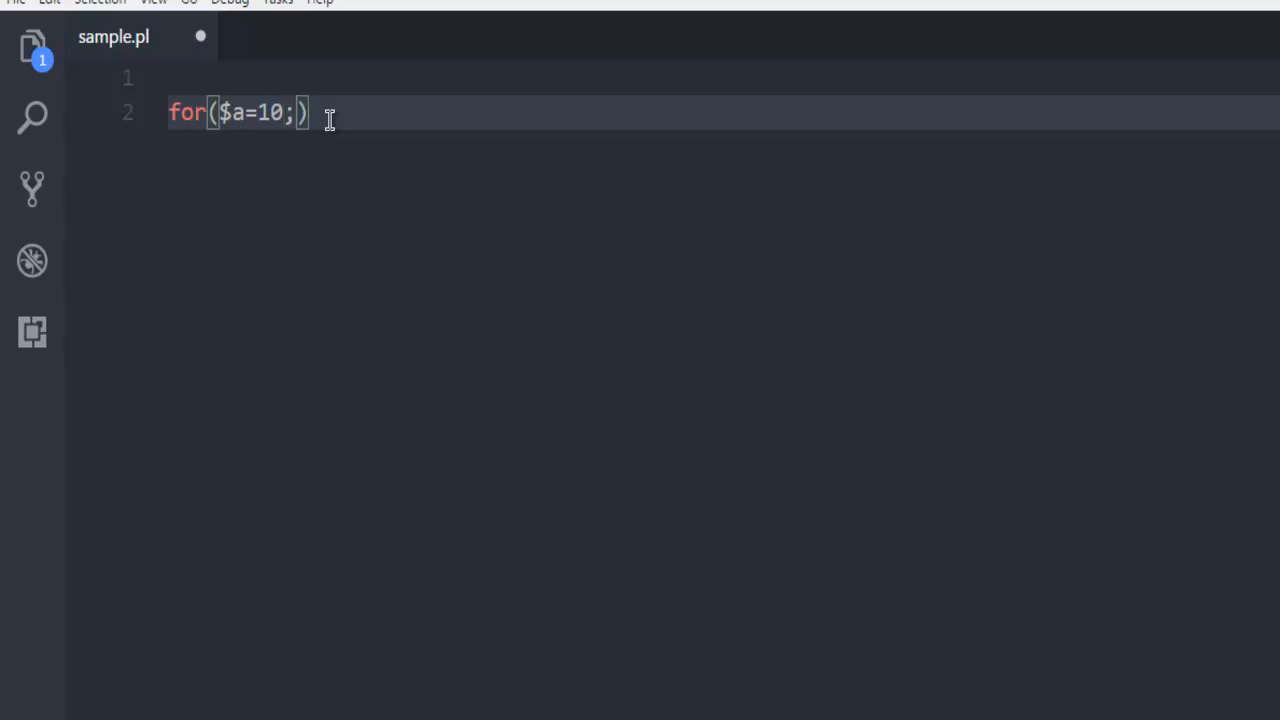
type("$a")
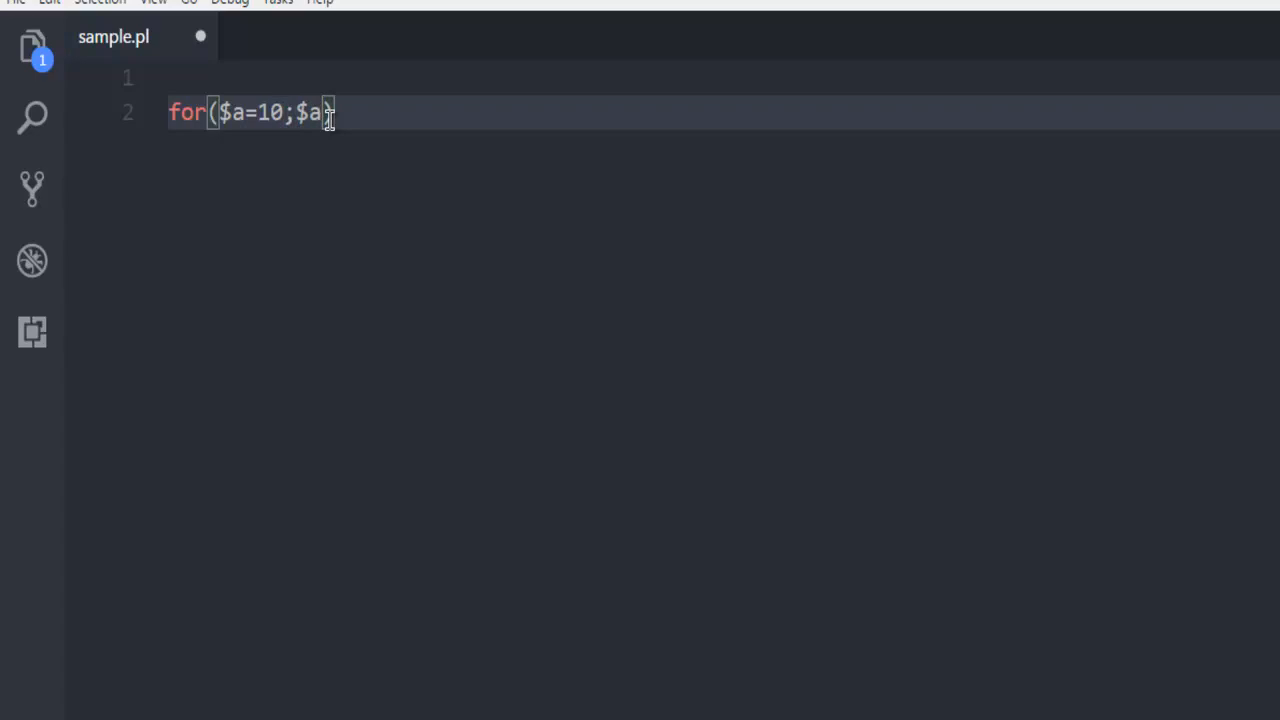
type("<20)")
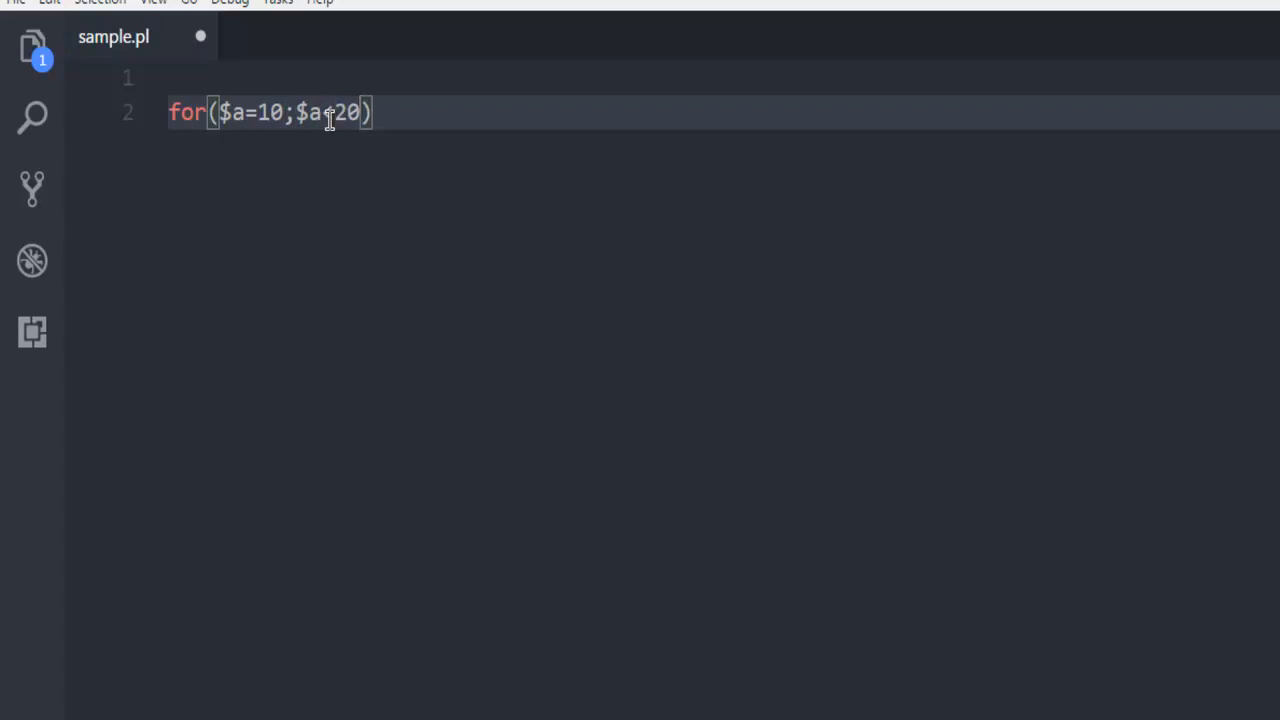
Step: Add the increment $a=$a+1 to the header and correct the less-than sign
type(";")
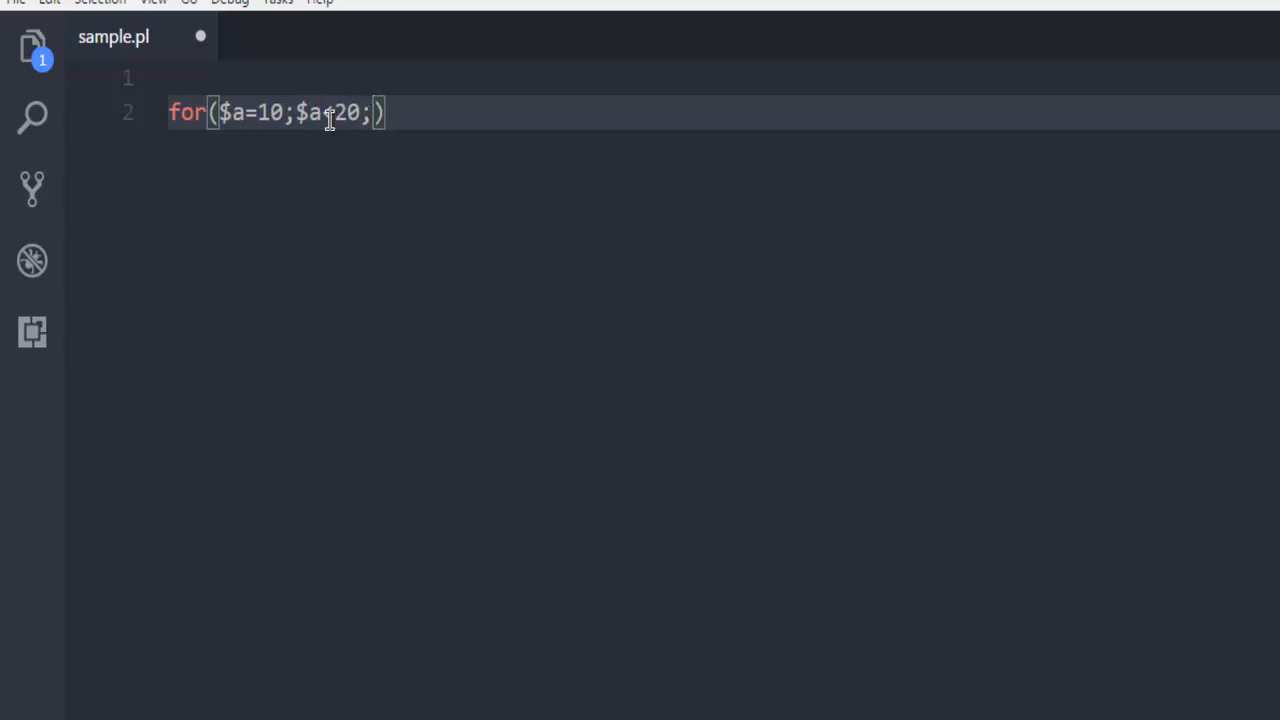
type("$")
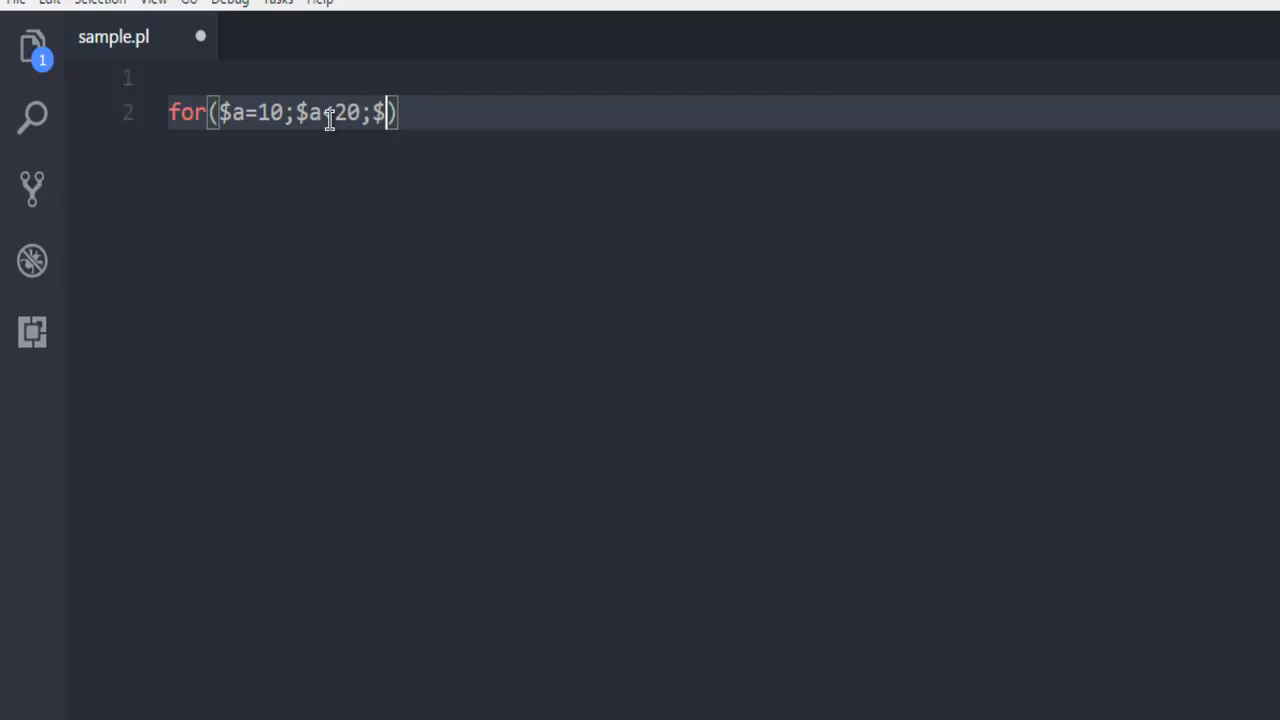
type("a")
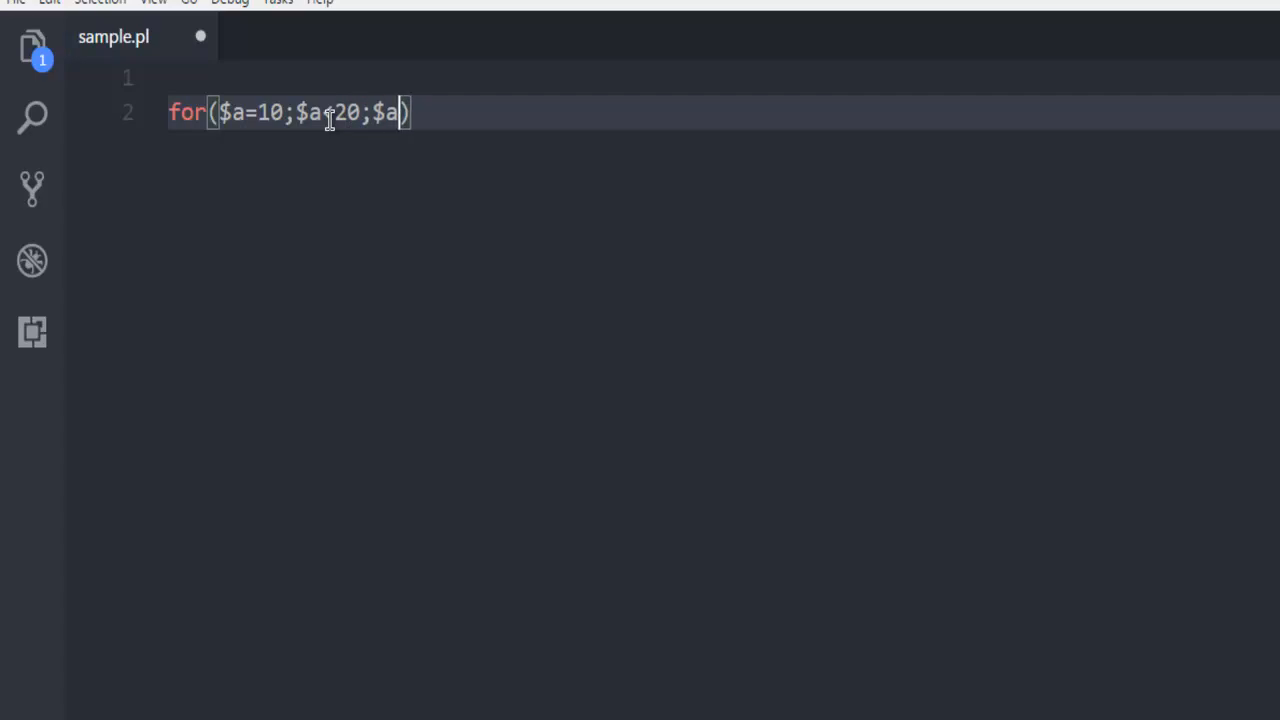
type("=")
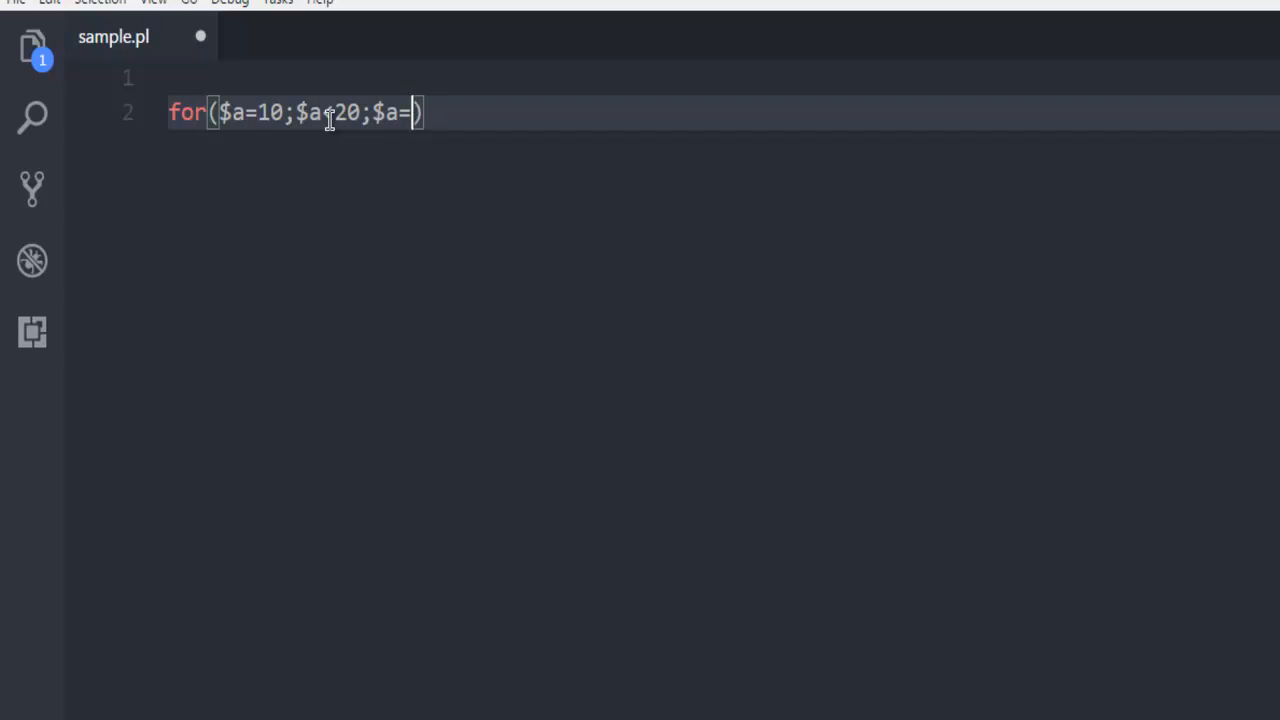
type("$a")
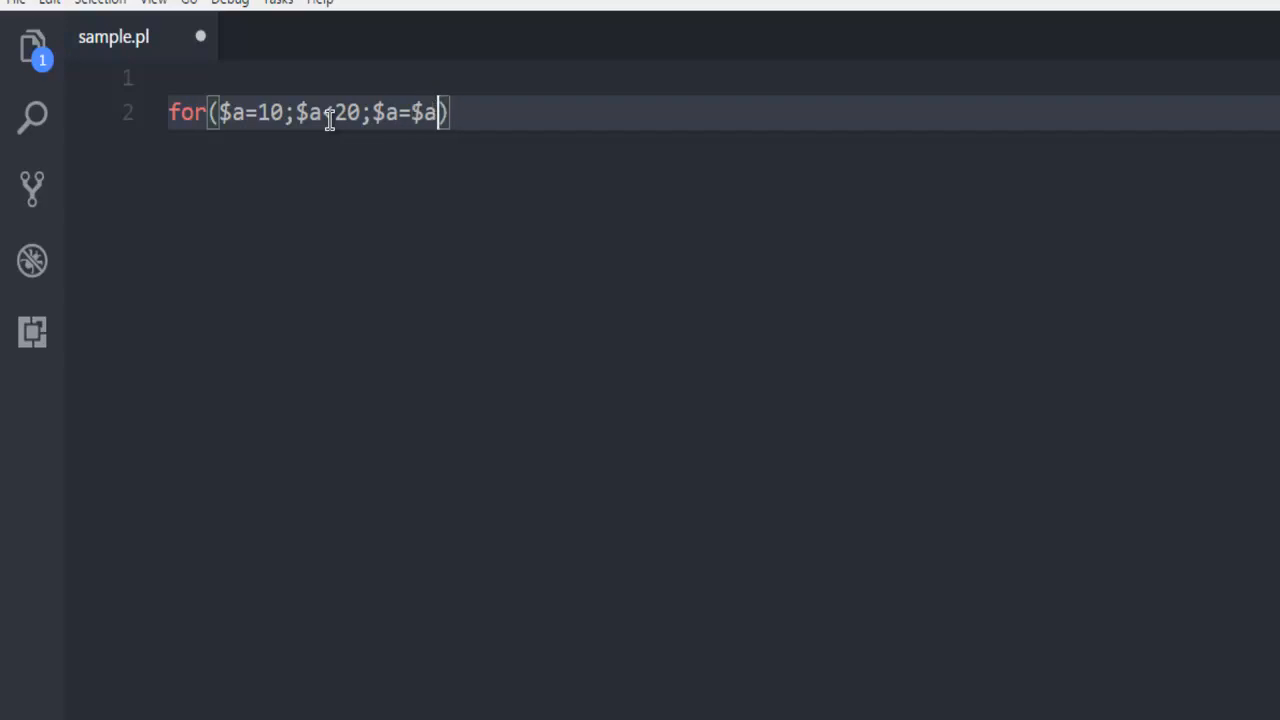
type("+1")
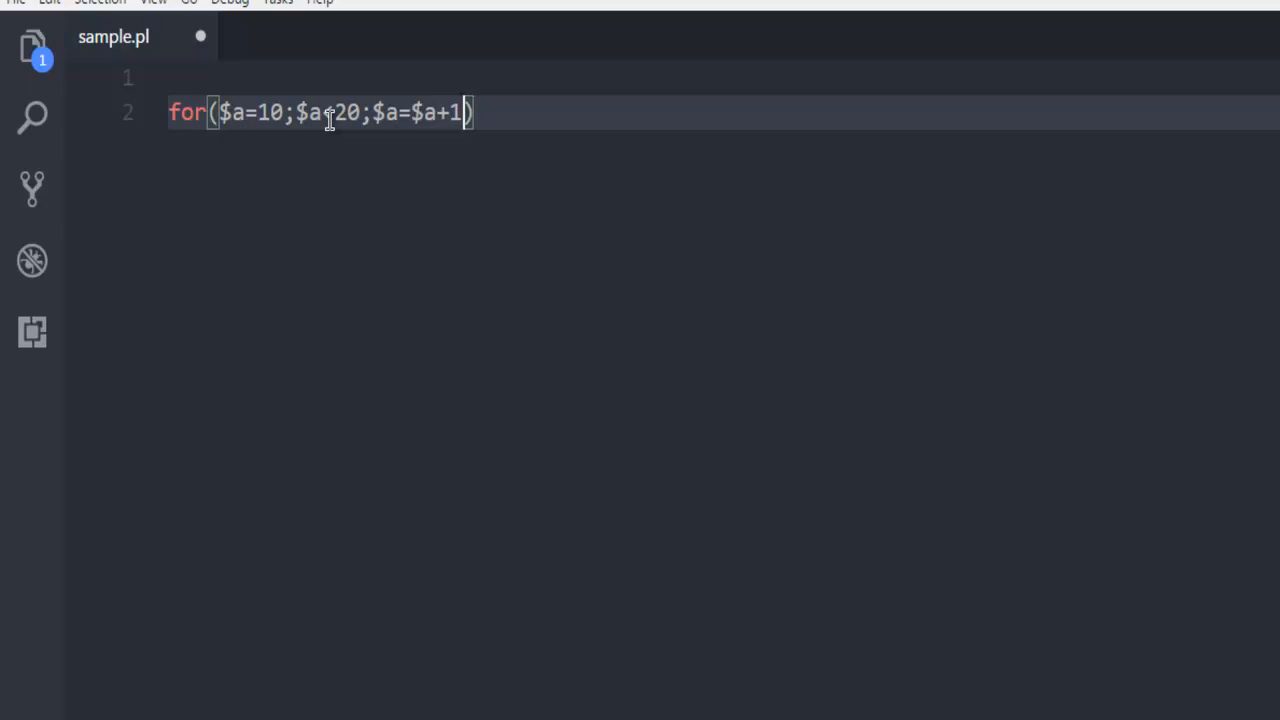
type("<")
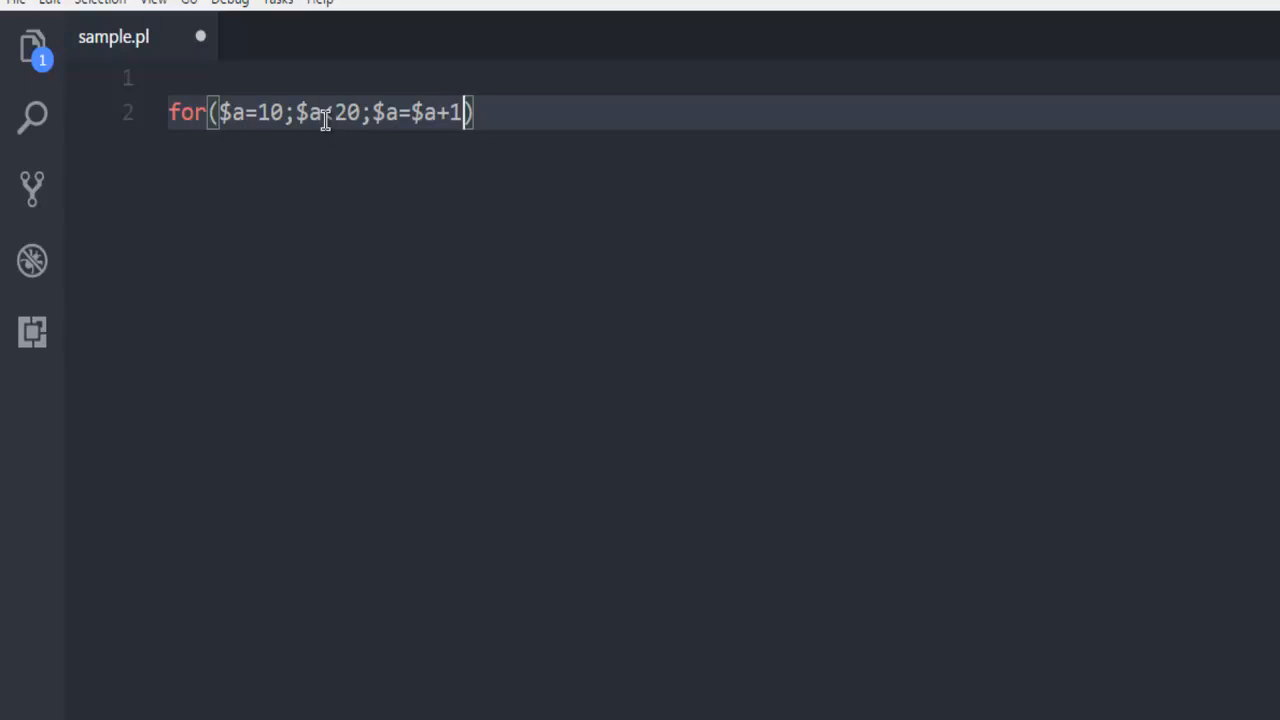
type("<")
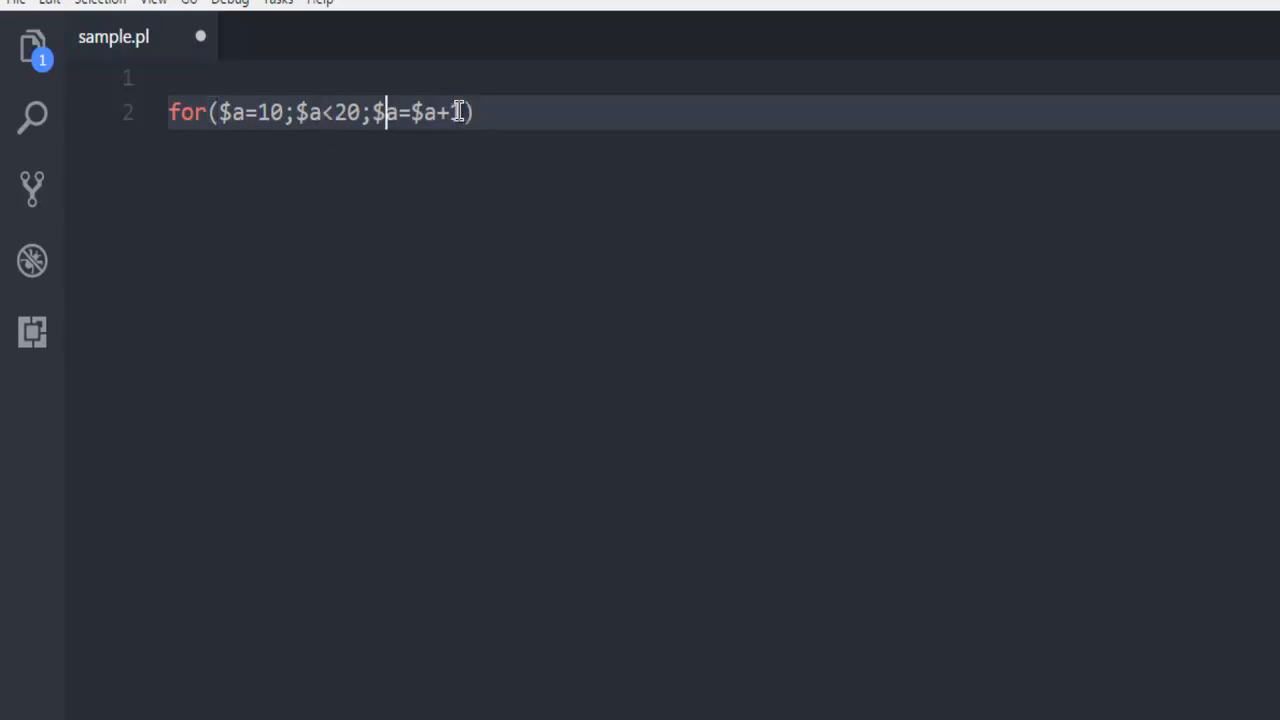
type("1")
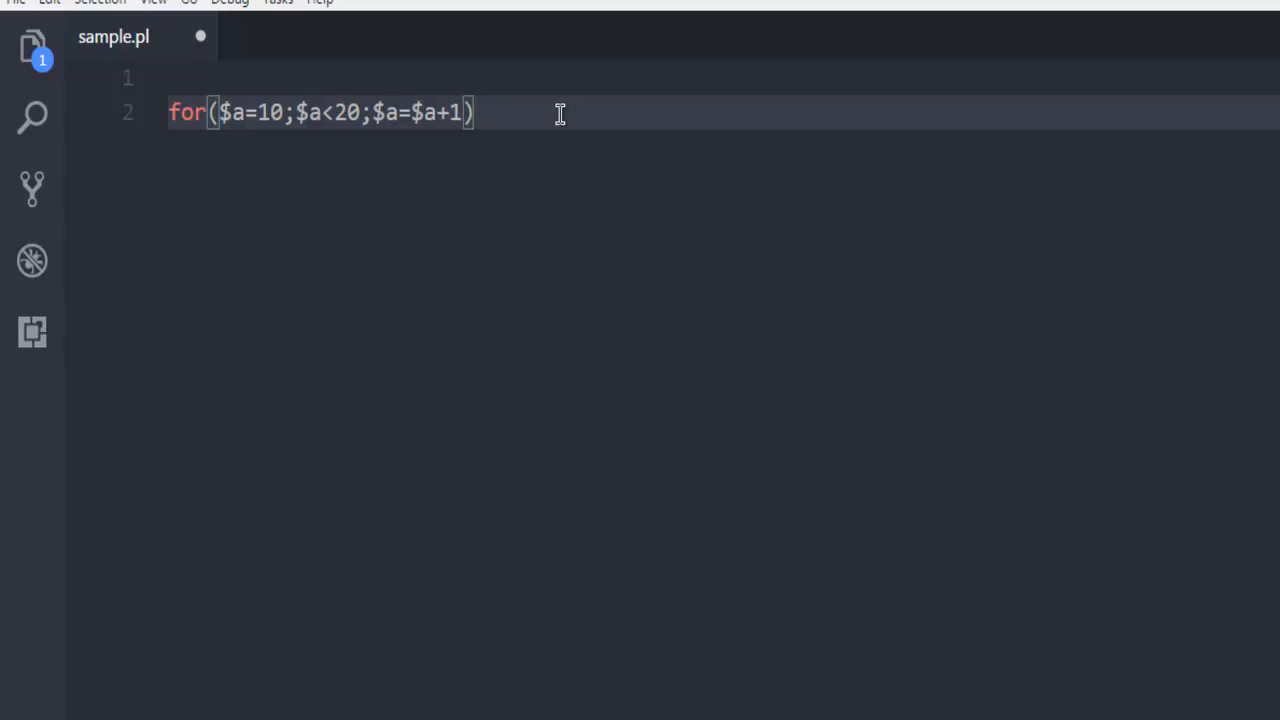
Step: Write the loop body { print "Value of a: $a\n"; } on line 4
type("{")
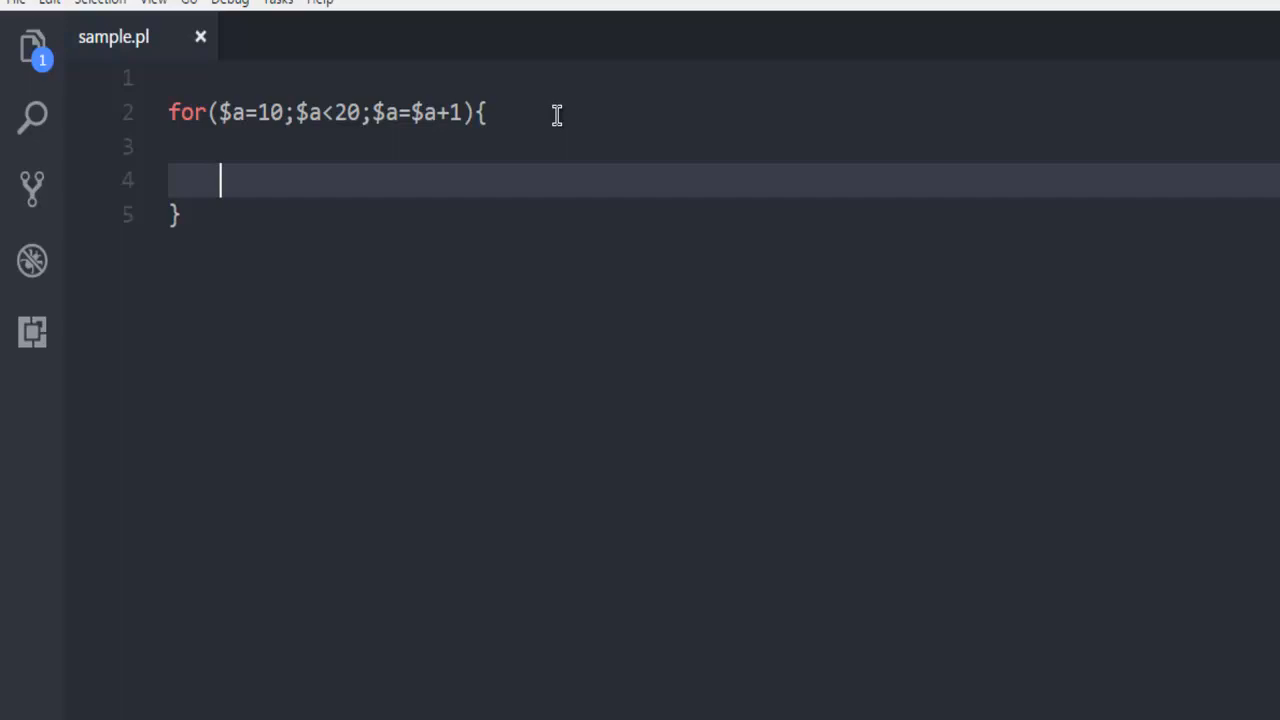
mouse_move(324, 151)
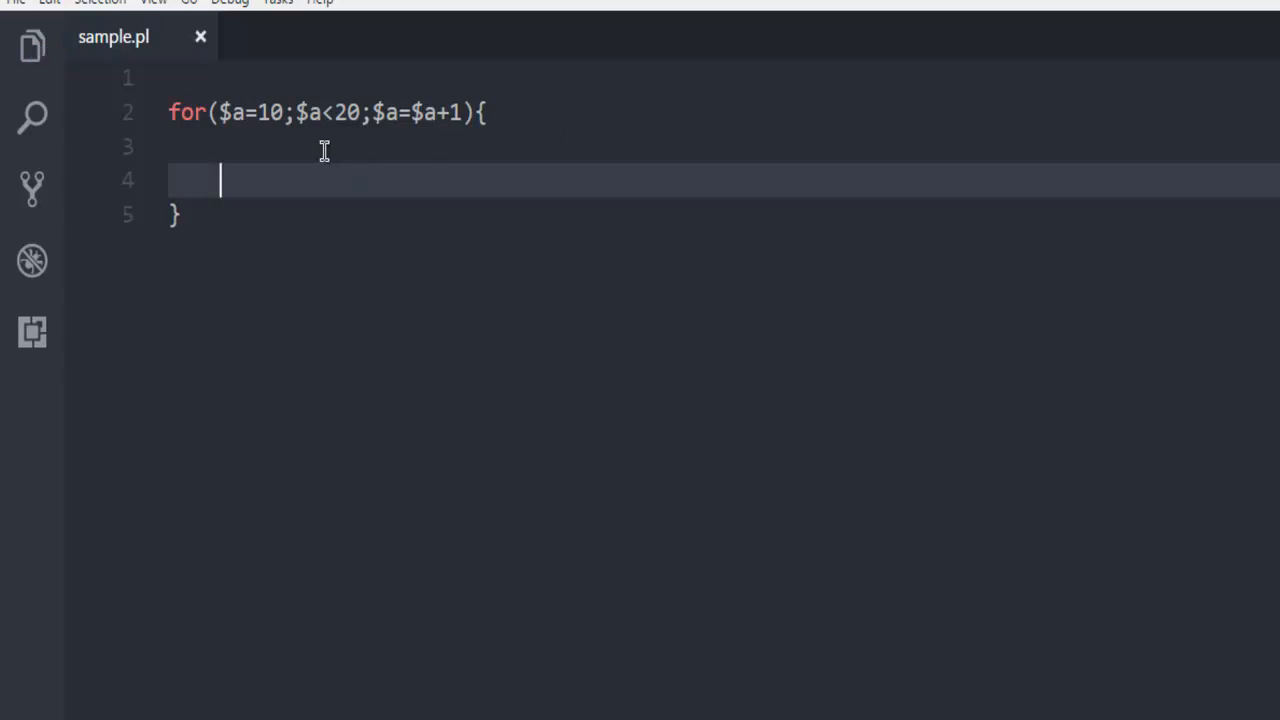
mouse_move(322, 145)
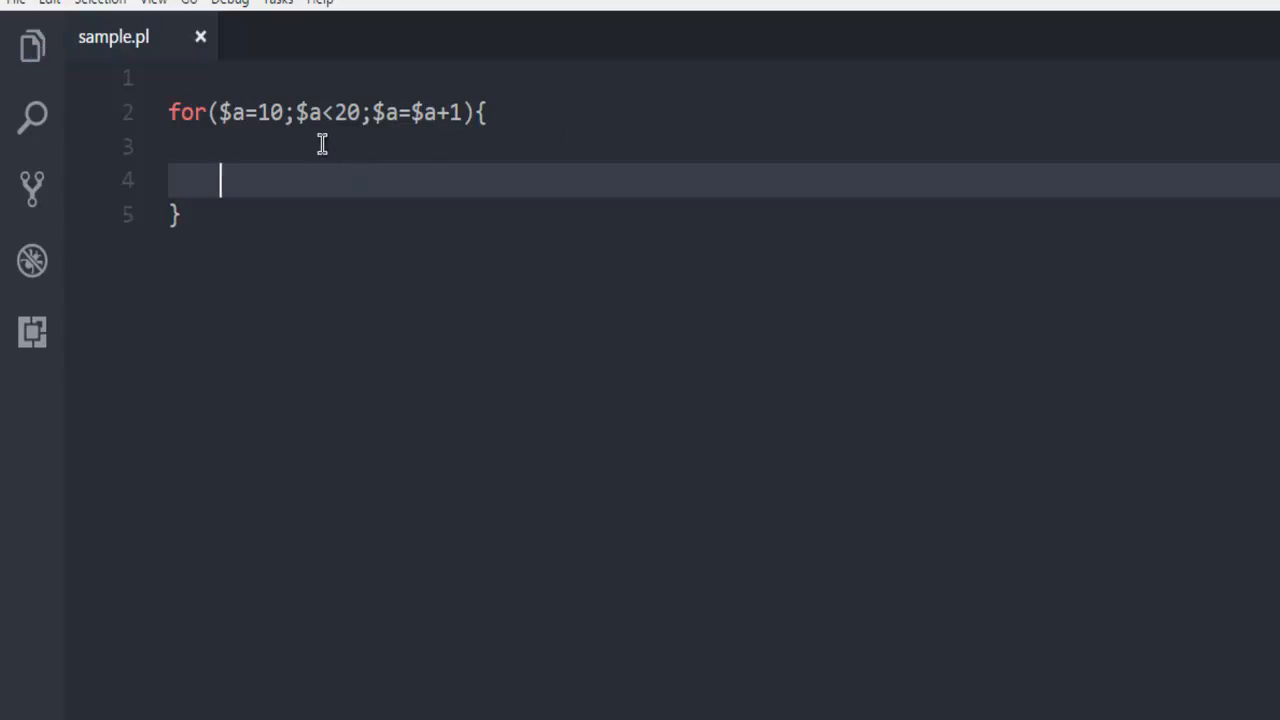
type("print")
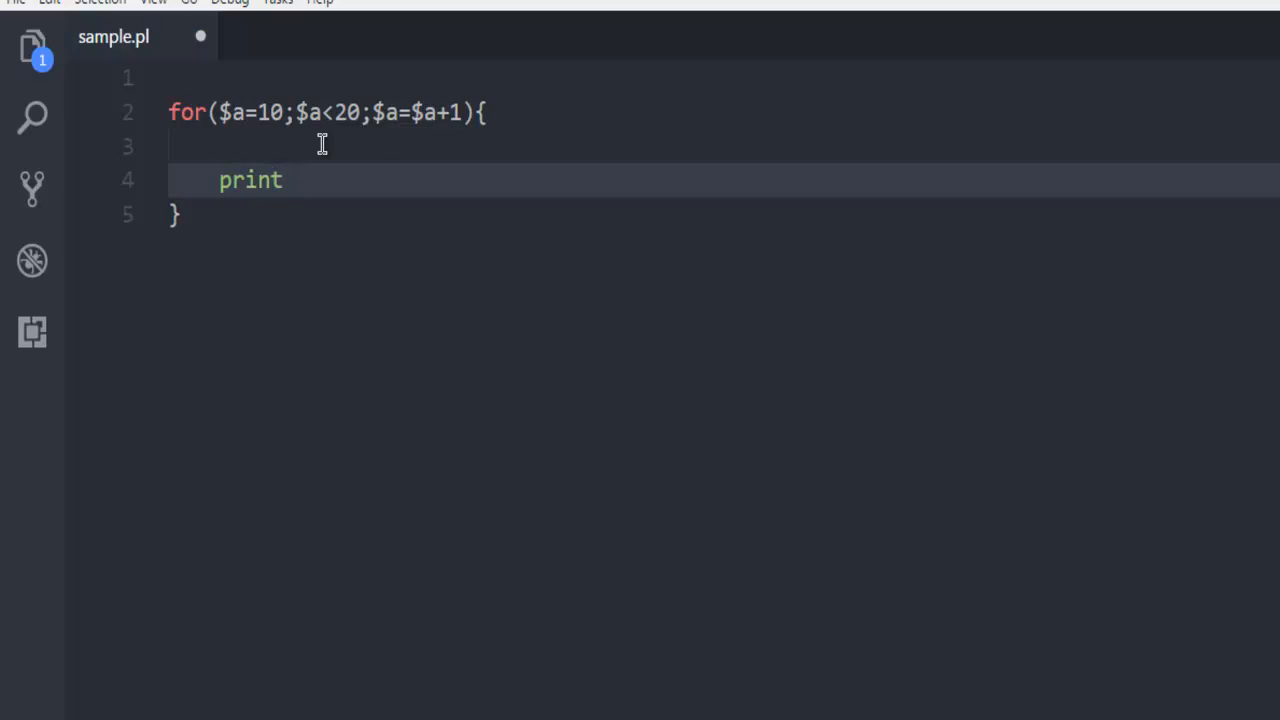
type("\"Va\"")
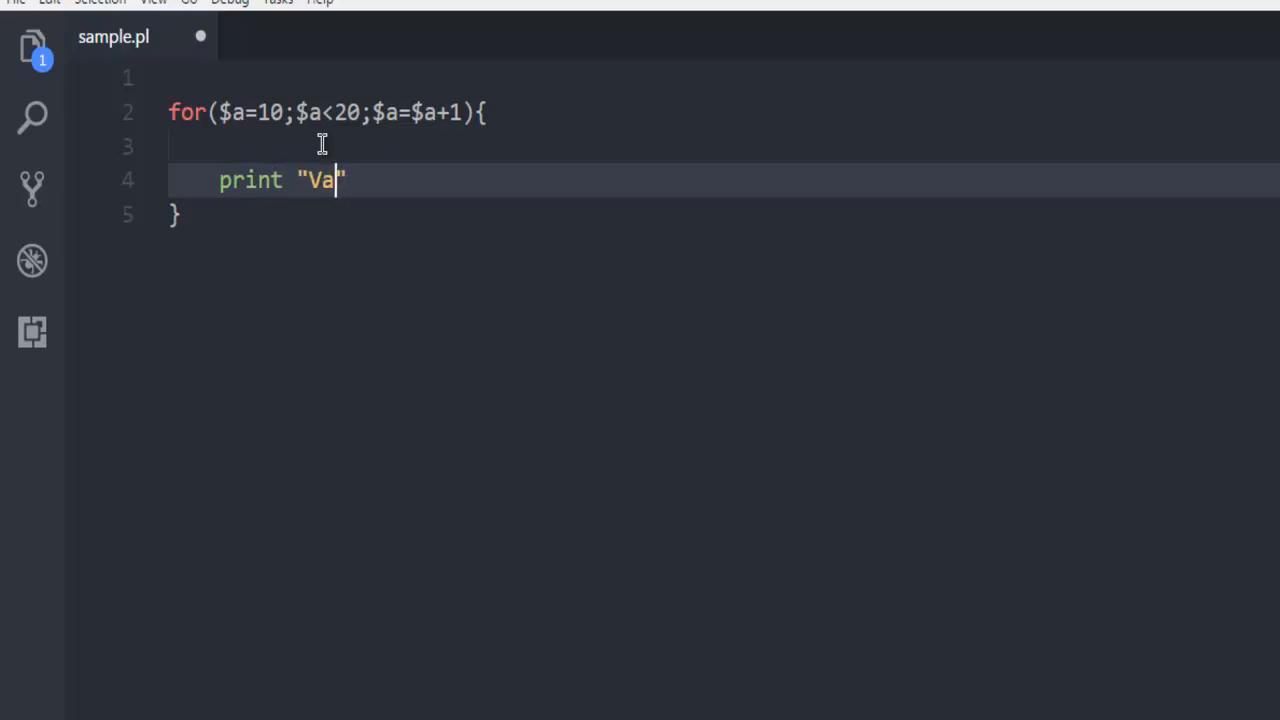
type("lue of a")
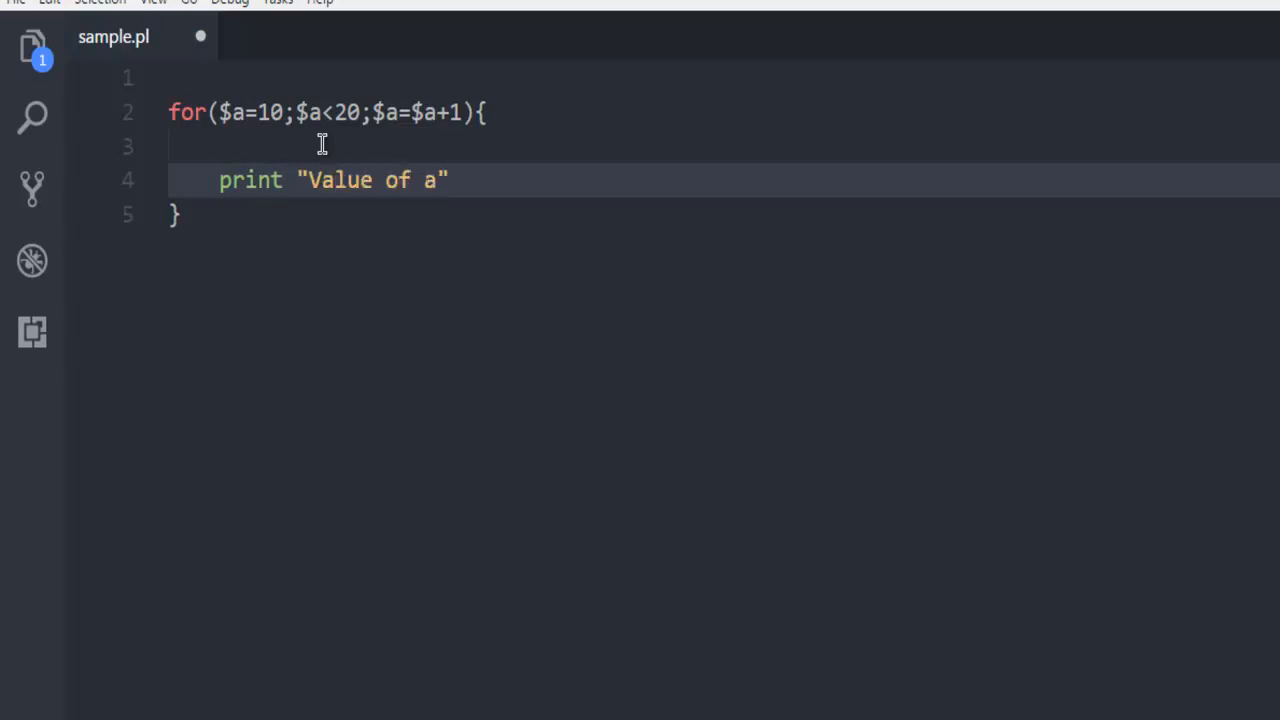
type(":")
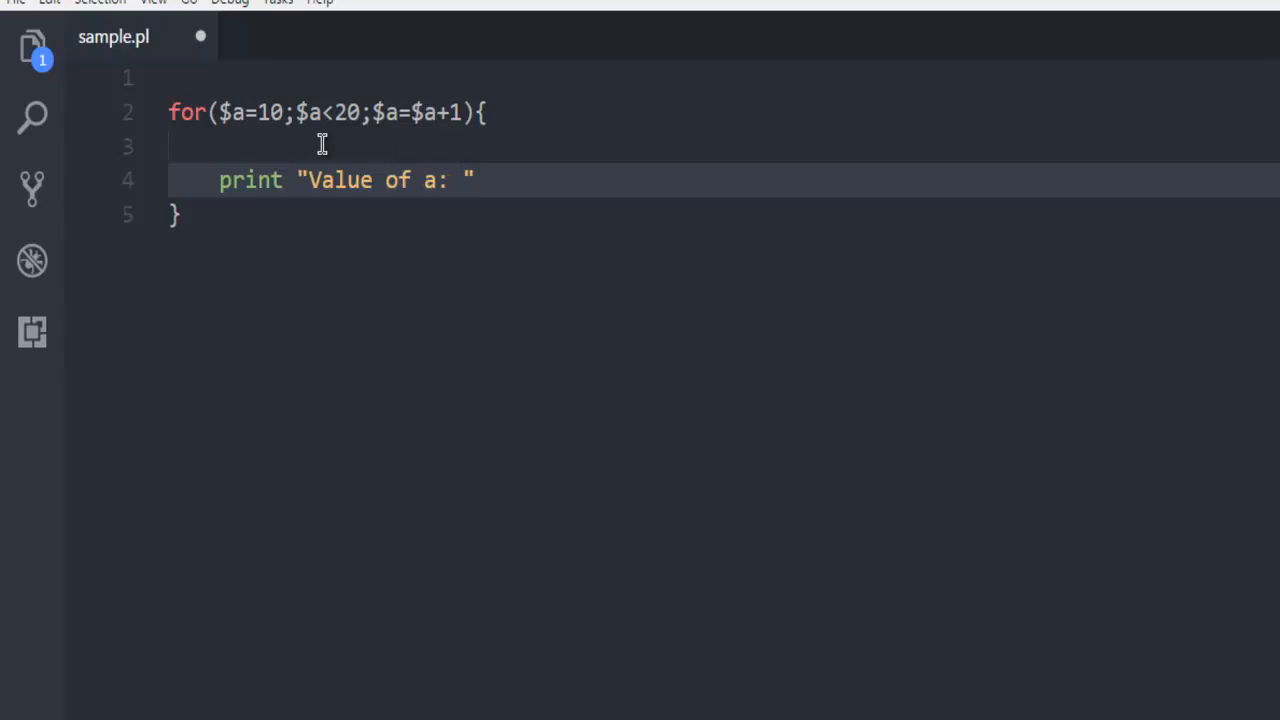
type("$a")
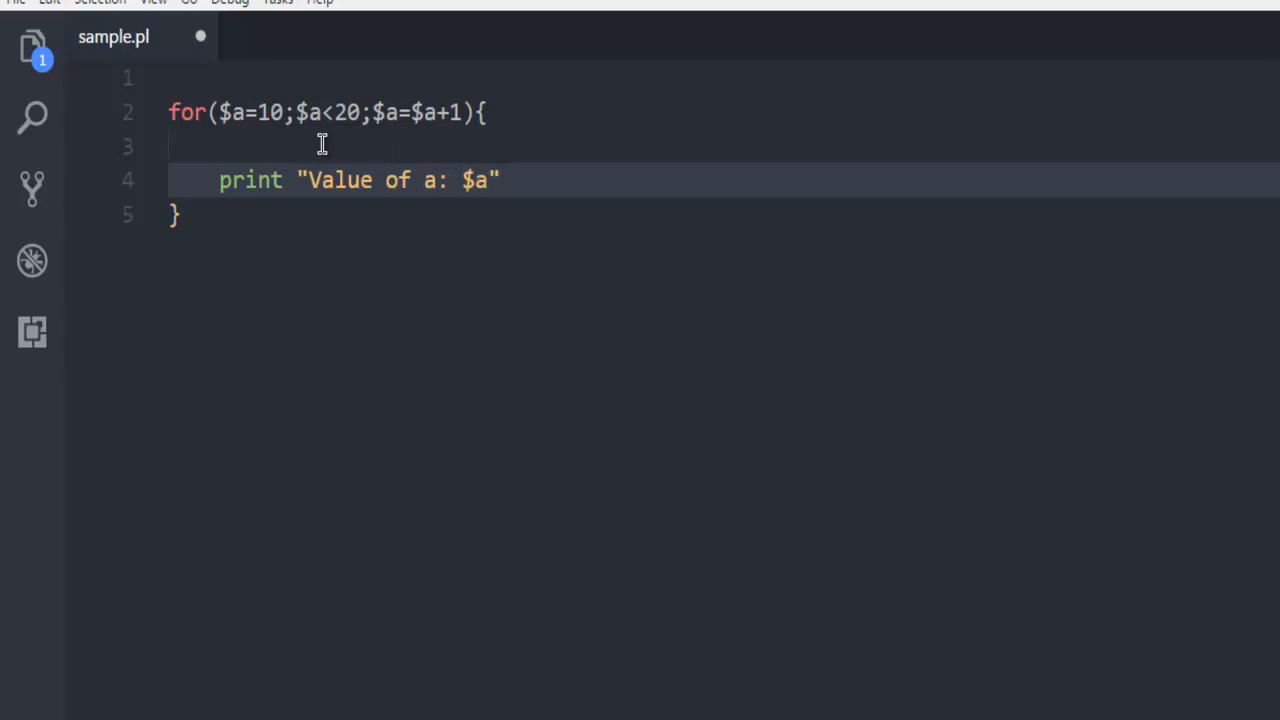
type("\\n")
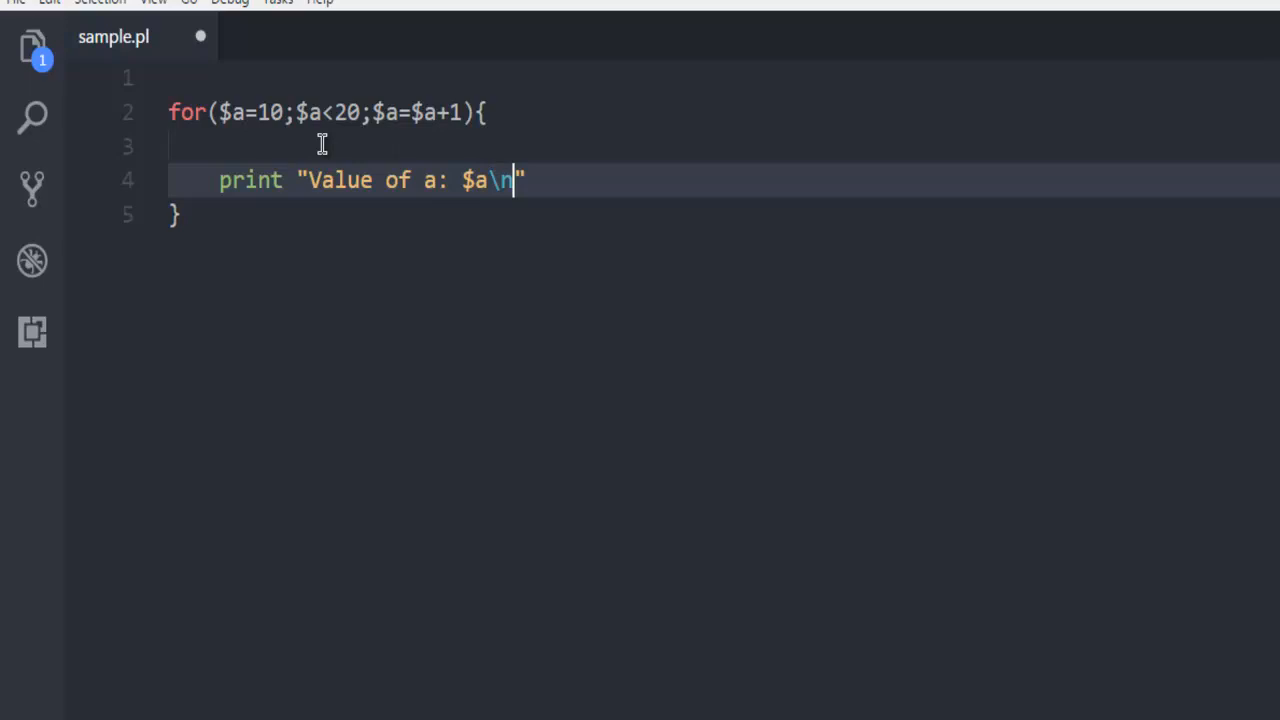
type(";")
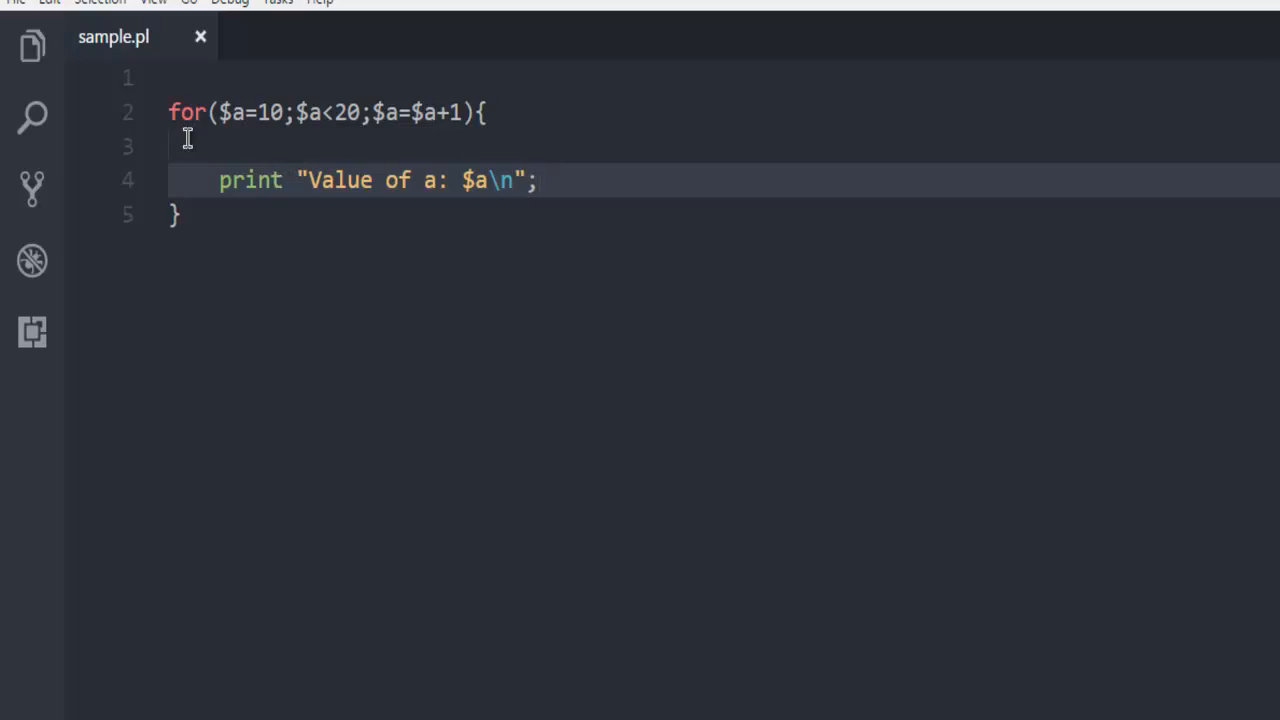
mouse_move(232, 112)
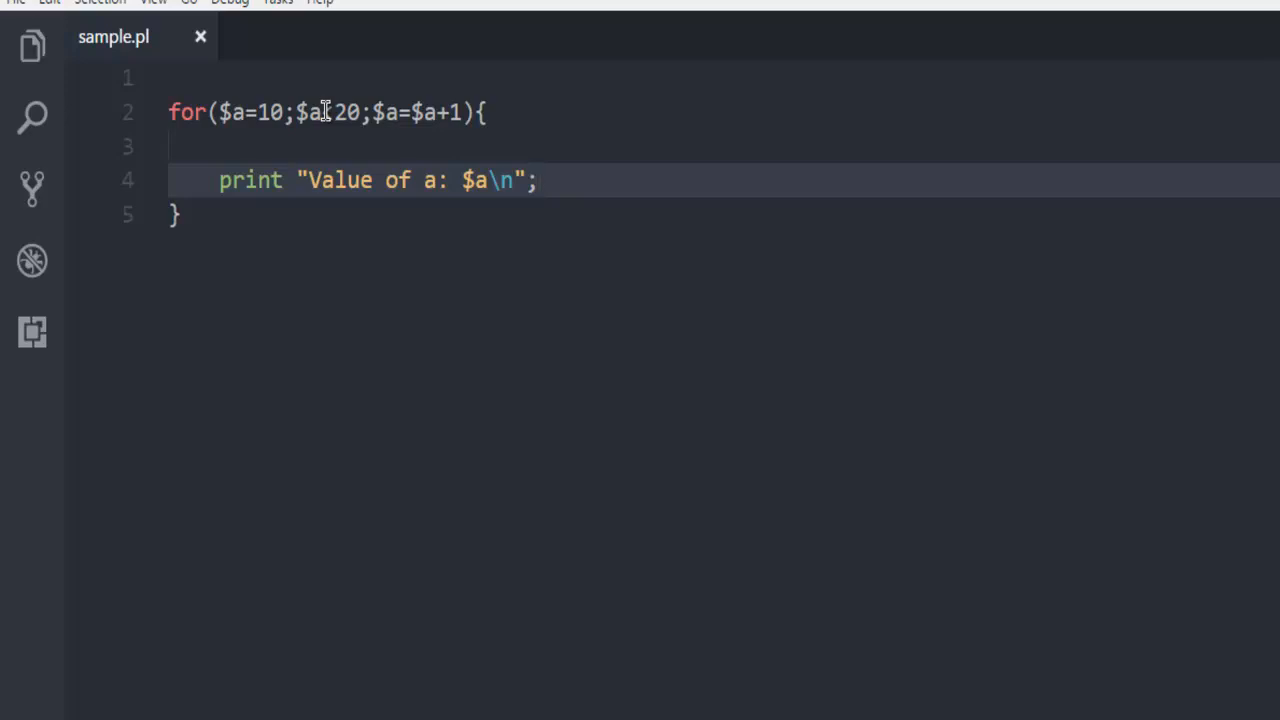
Step: Recheck the < in the line 2 loop condition, then open the View menu
type("<")
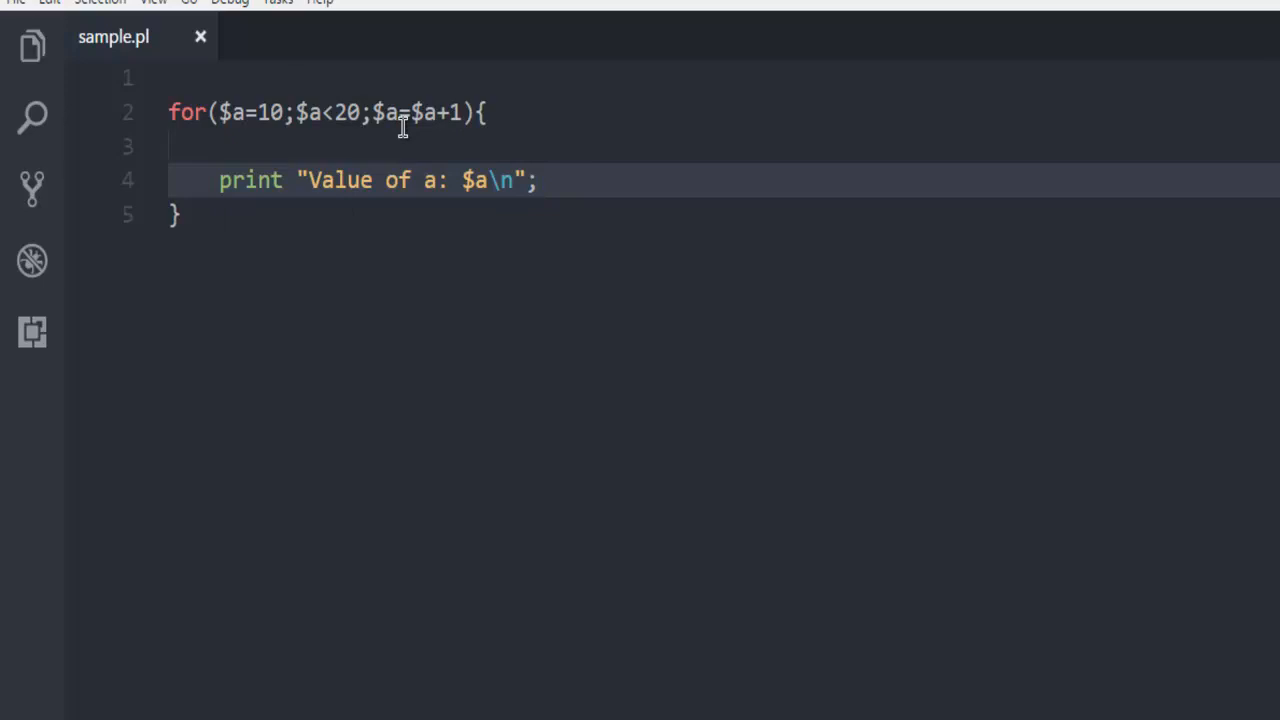
mouse_move(440, 112)
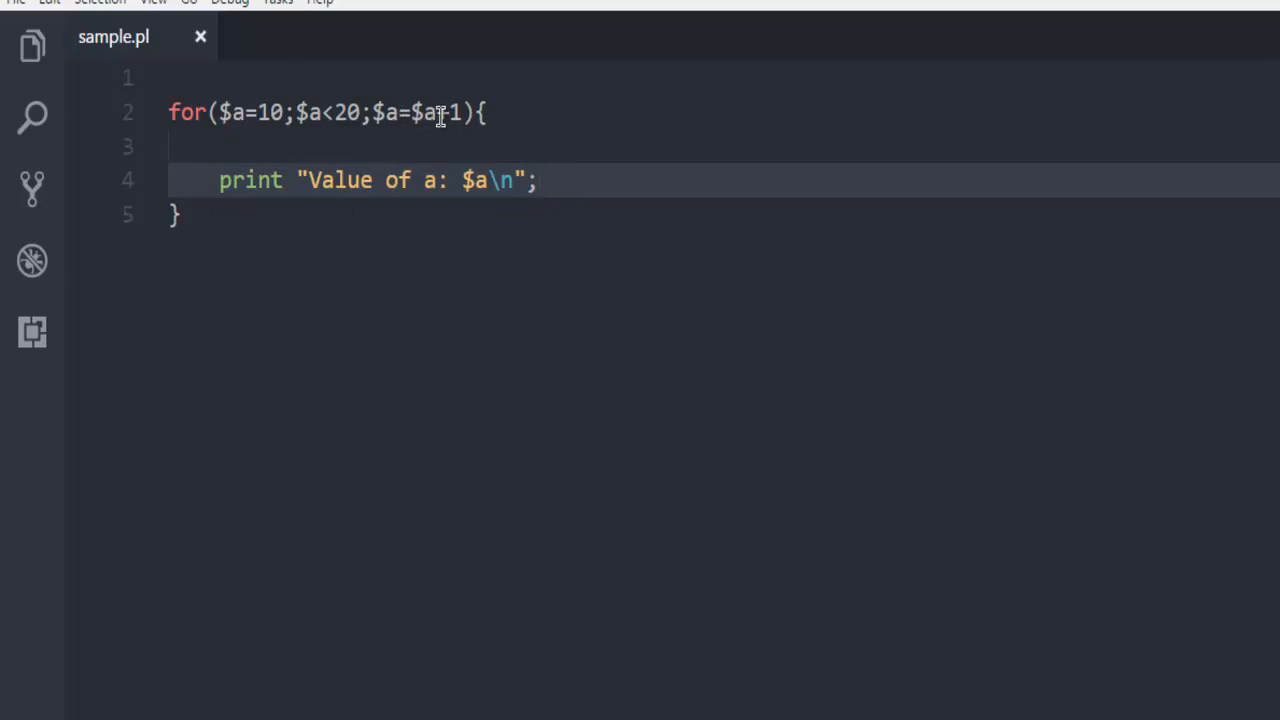
mouse_move(268, 120)
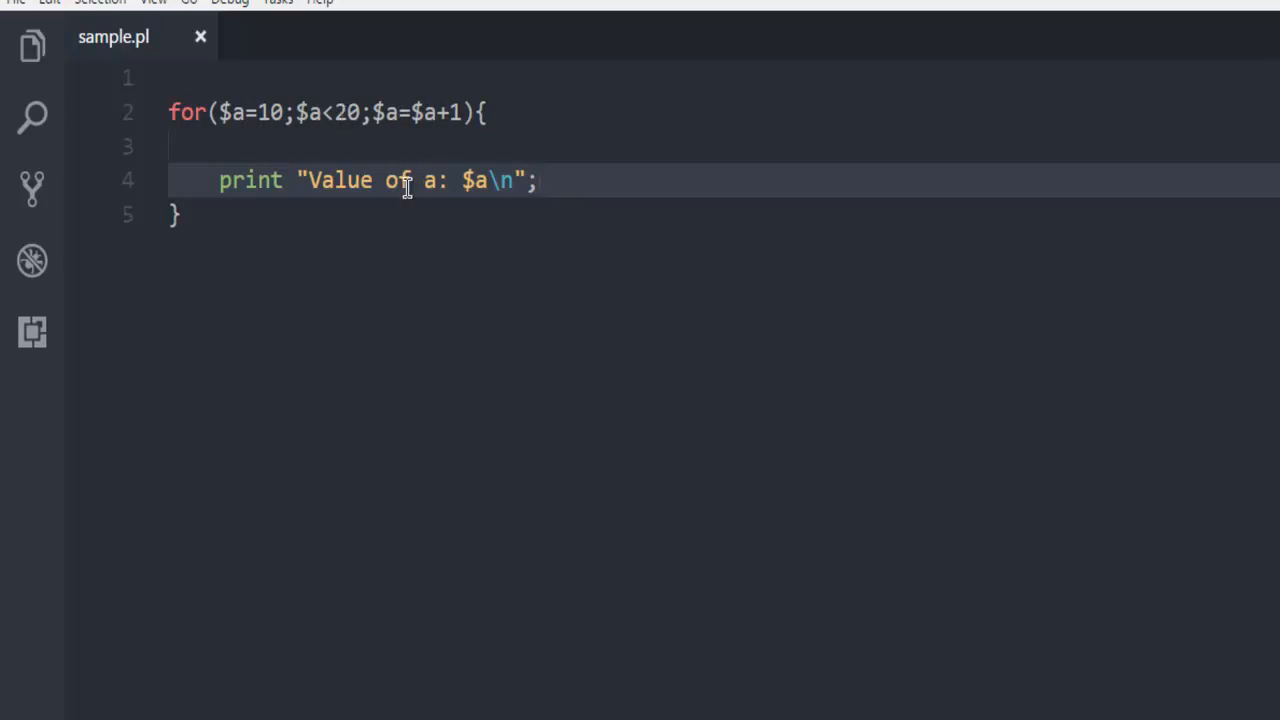
mouse_move(407, 203)
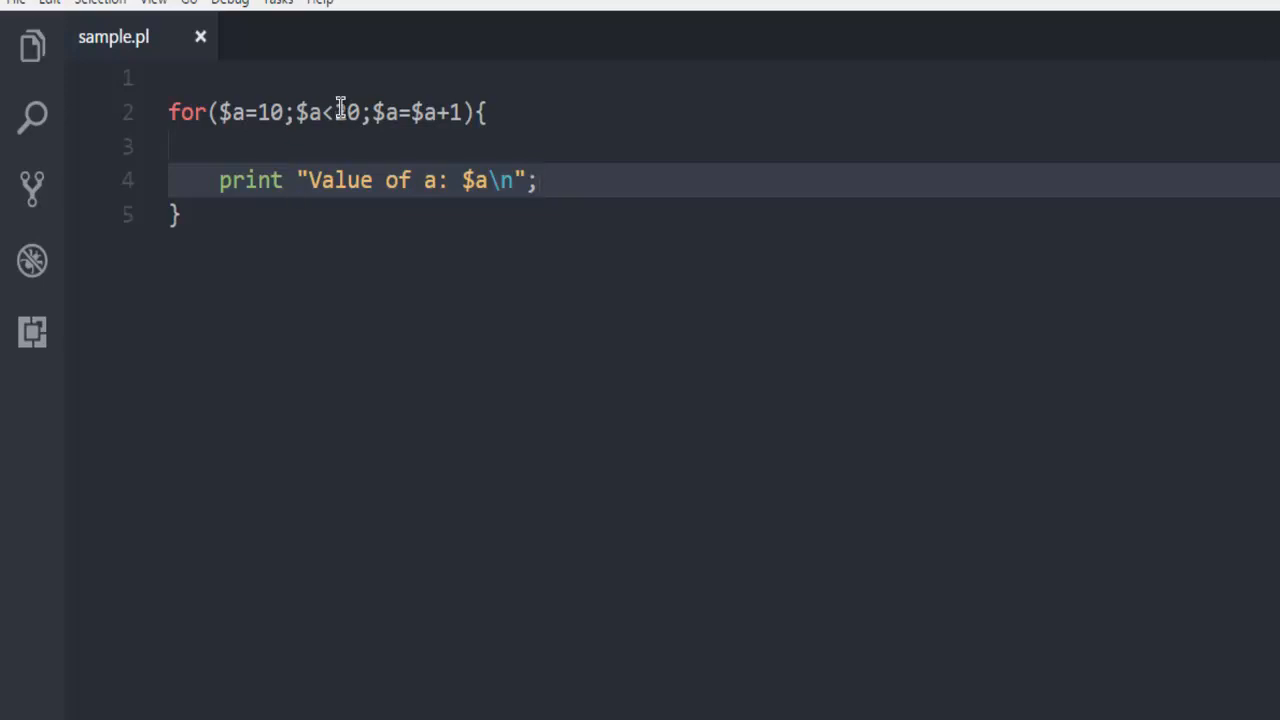
mouse_move(340, 112)
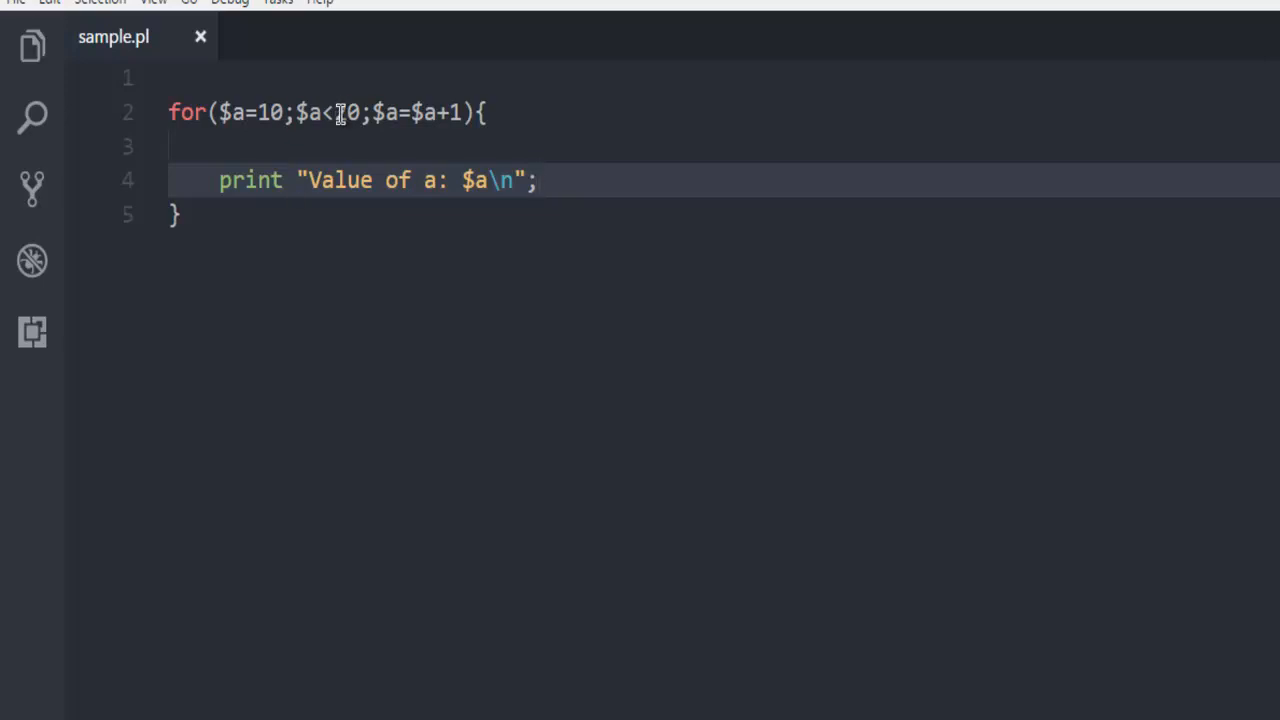
type("2")
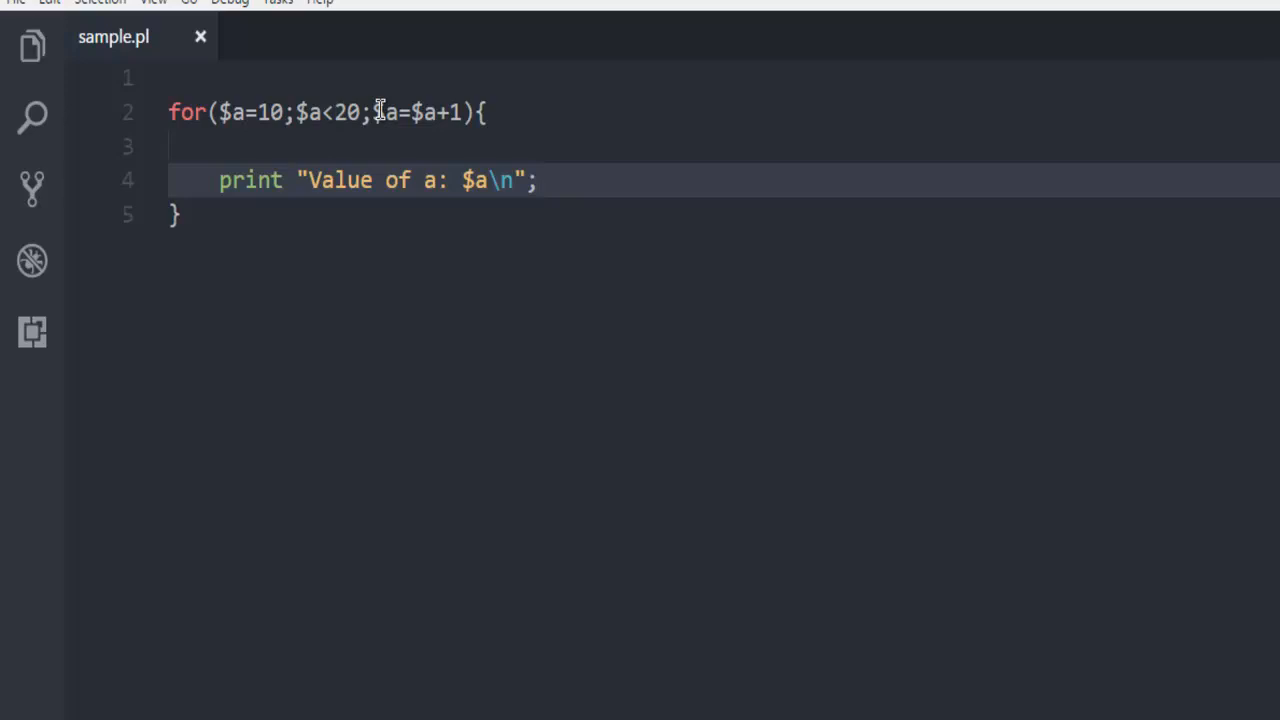
mouse_move(315, 119)
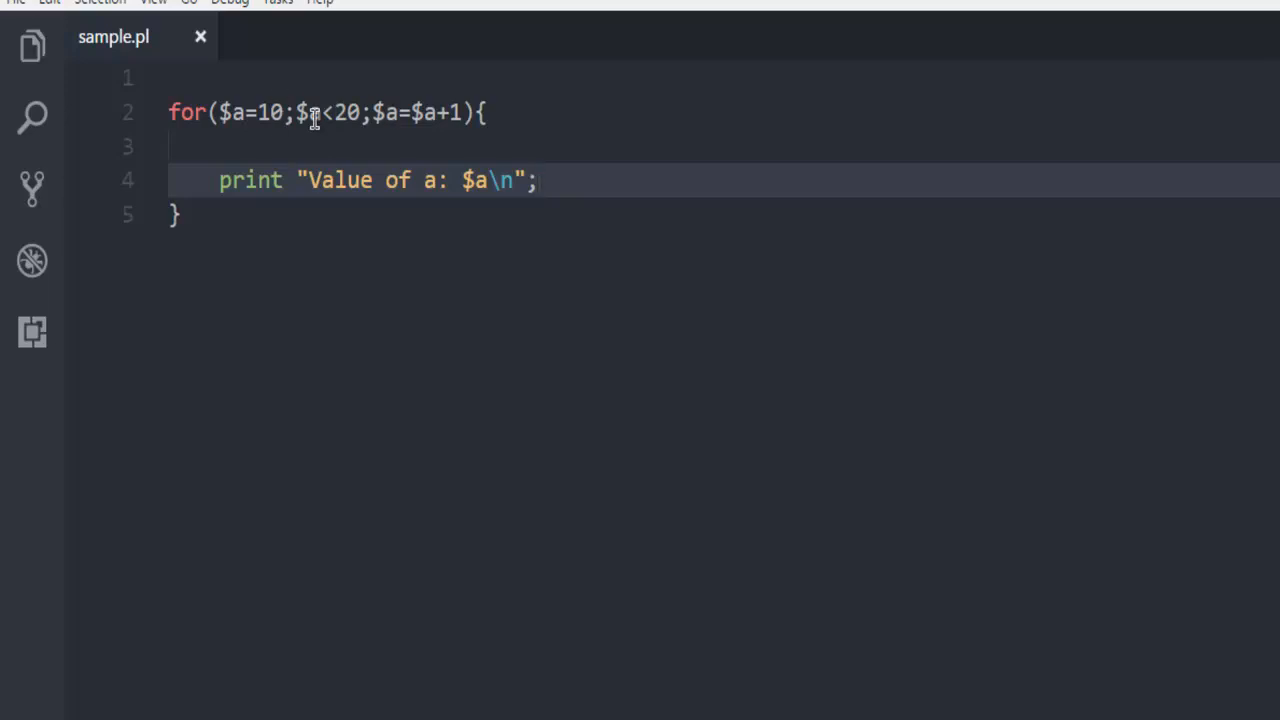
left_click(154, 2)
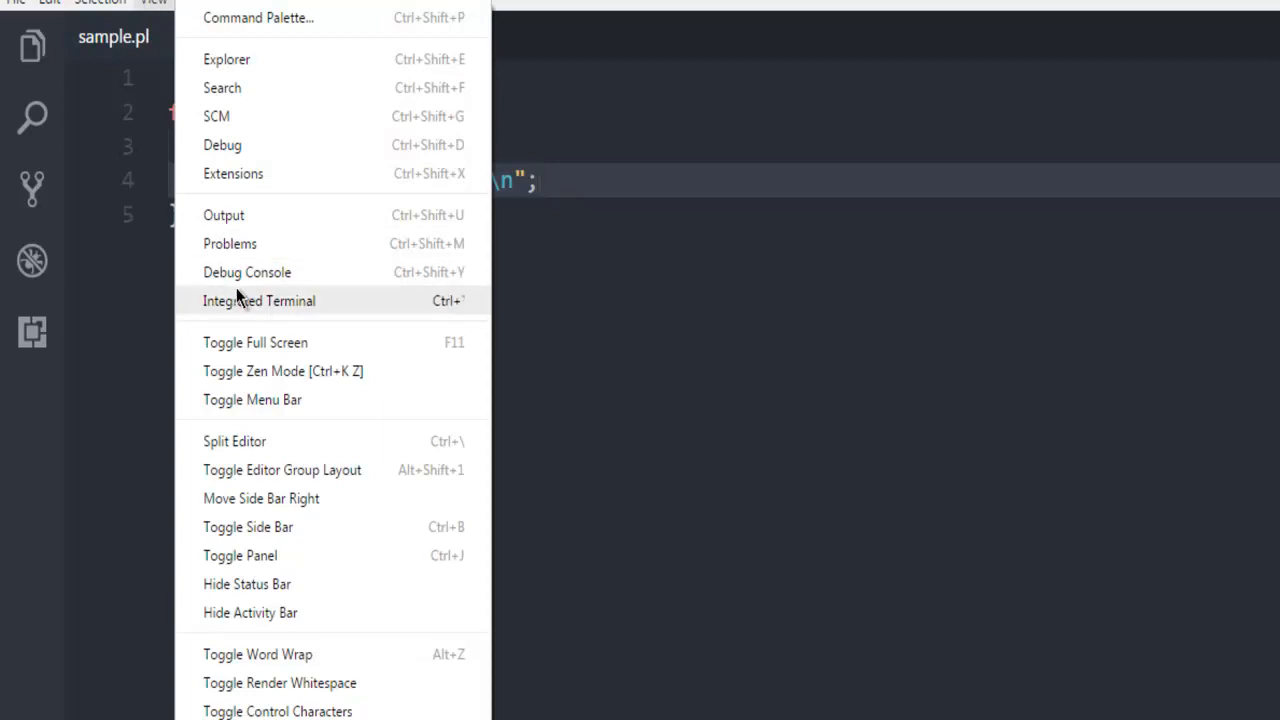
Step: Choose View > Integrated Terminal and run cls to clear old output
left_click(258, 300)
type("cls")
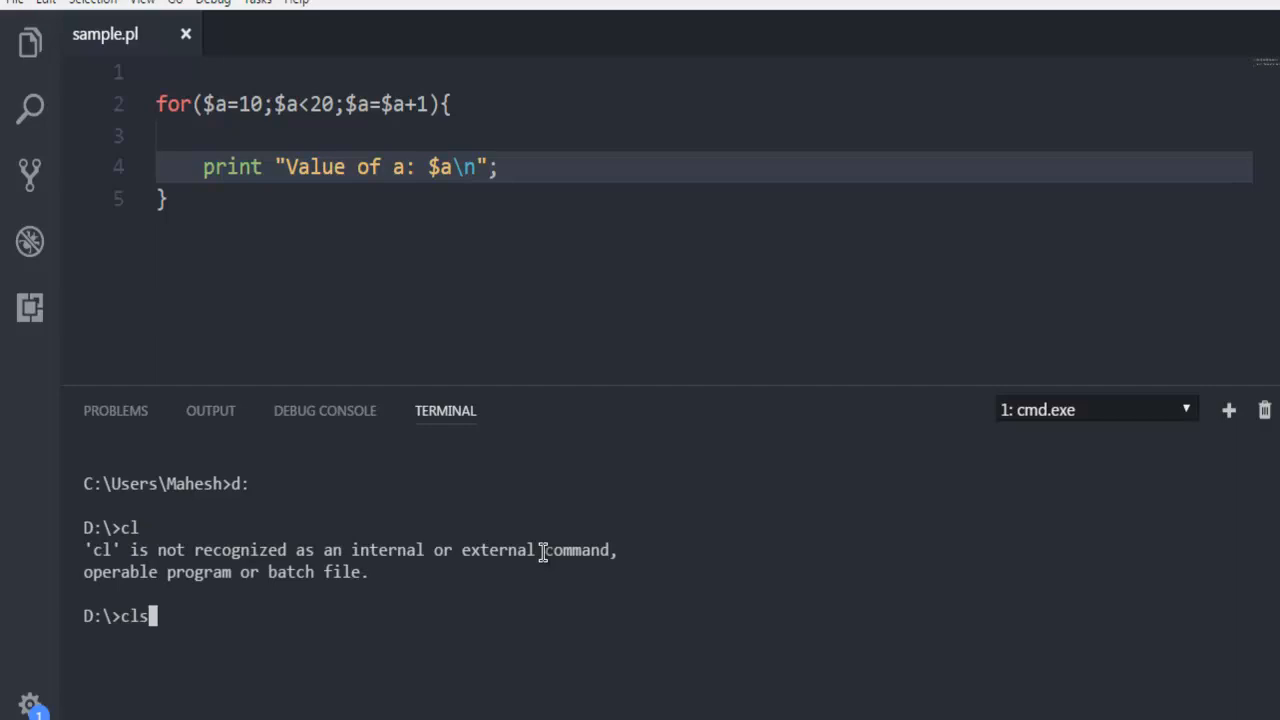
key("Enter")
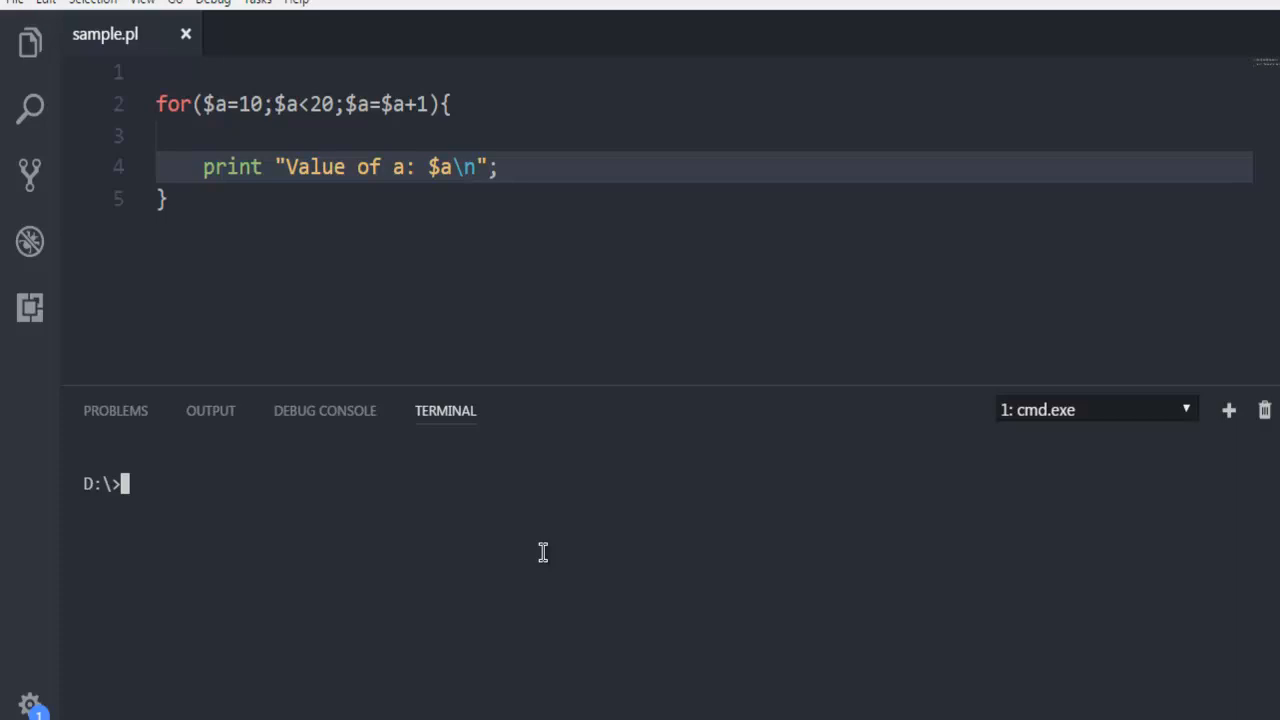
Step: Run perl sample.pl, printing 'Value of a:' lines for 10 through 19
type("perl samp")
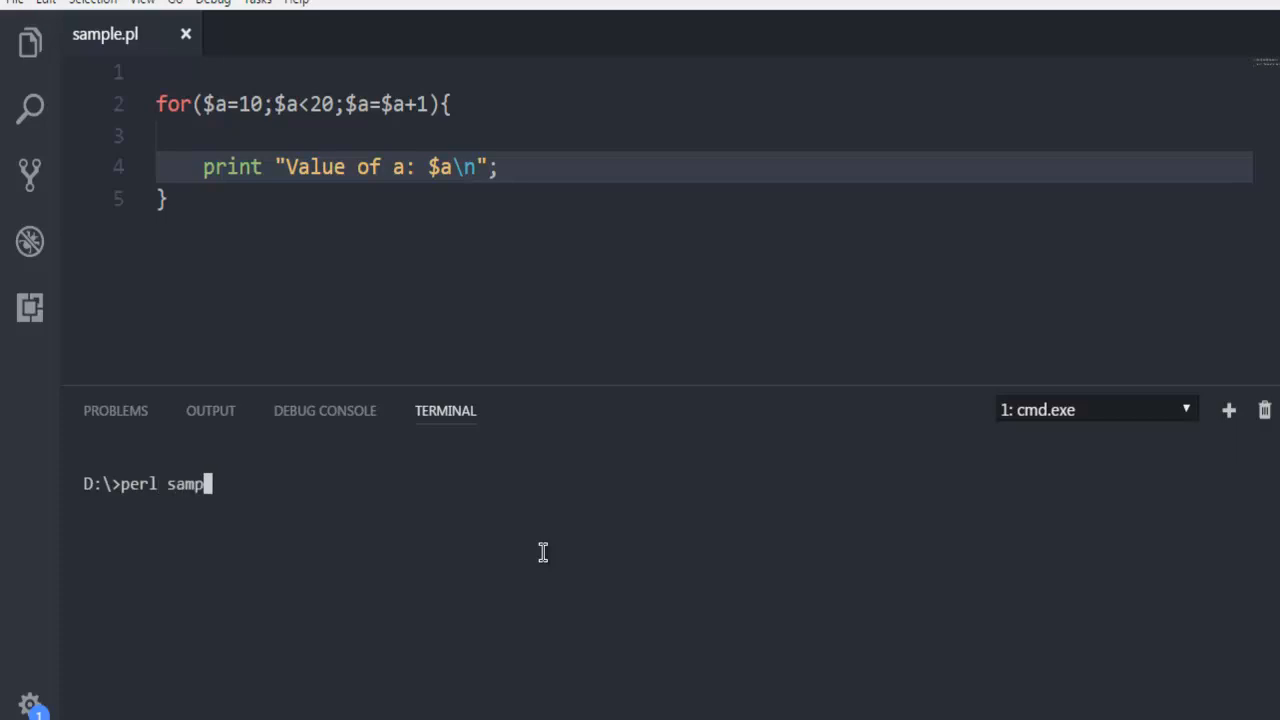
type("le.pl")
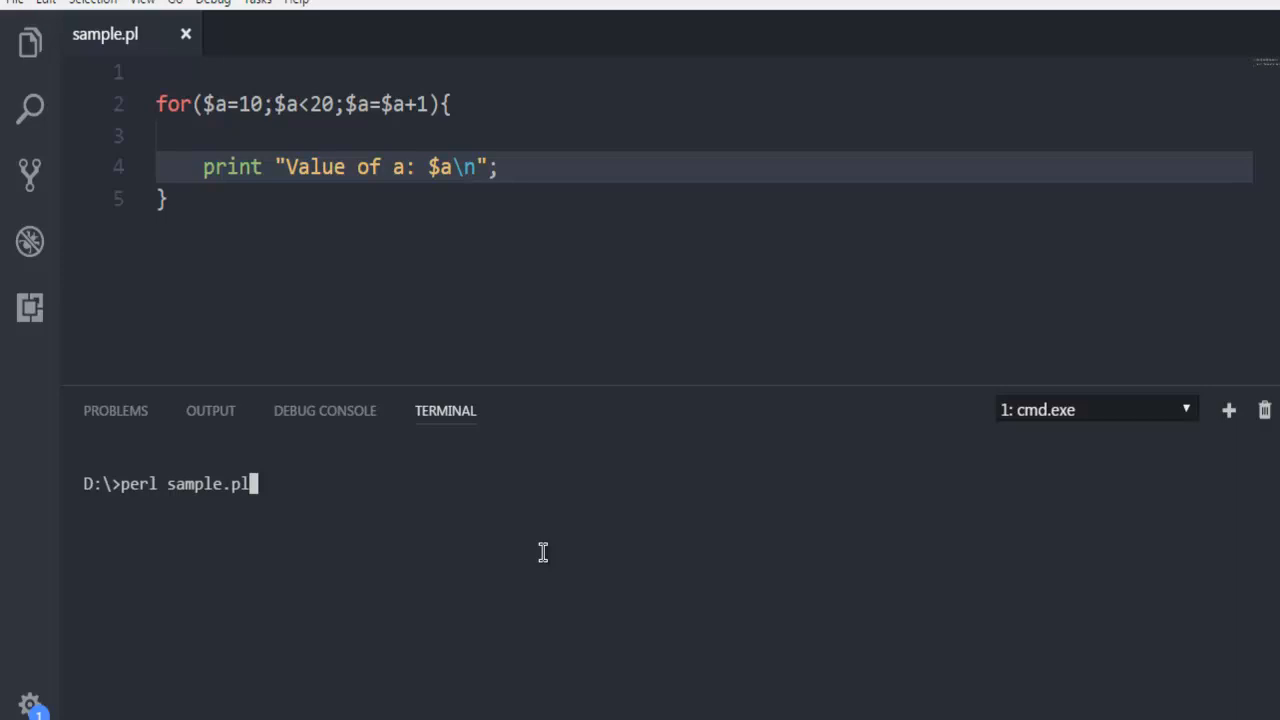
key("Enter")
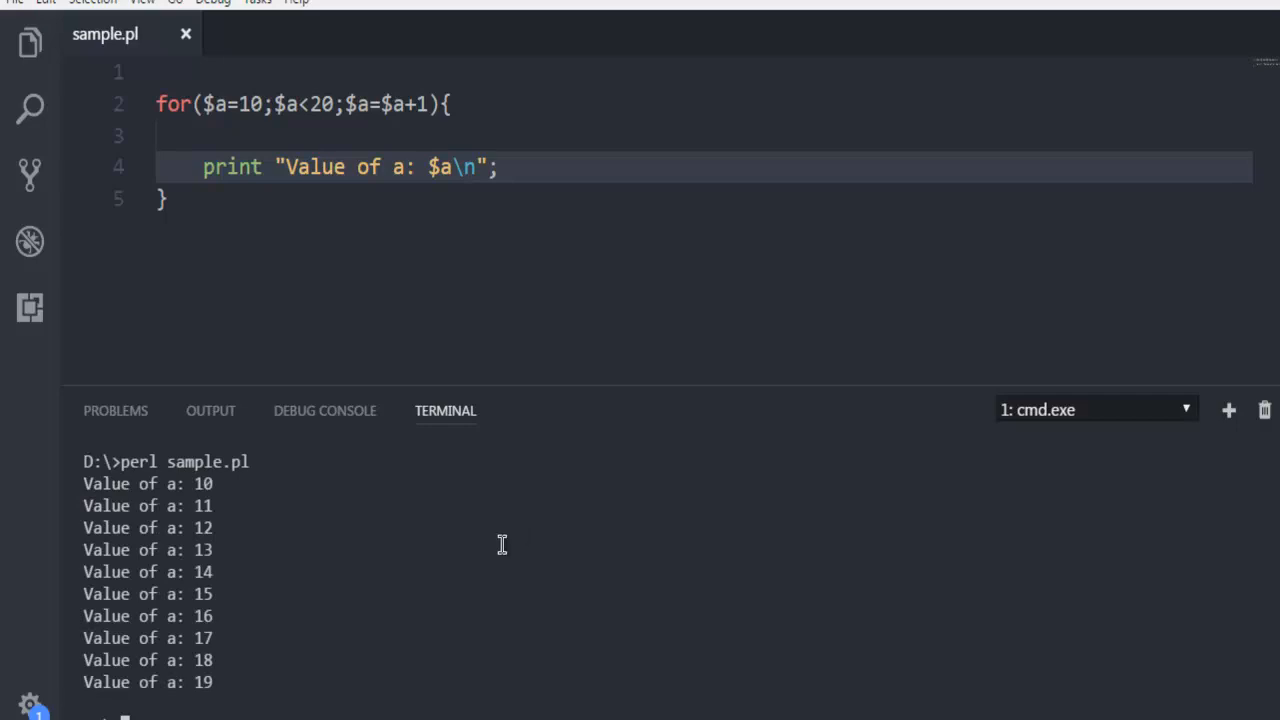
mouse_move(223, 517)
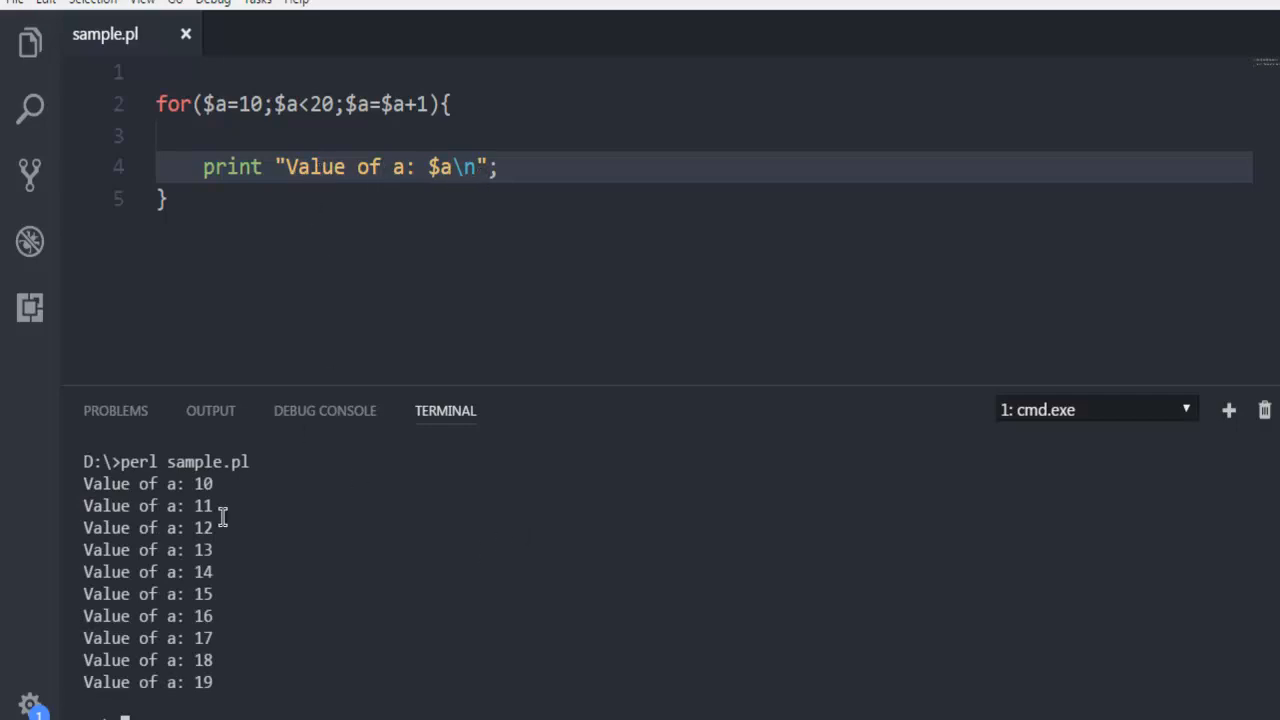
mouse_move(190, 682)
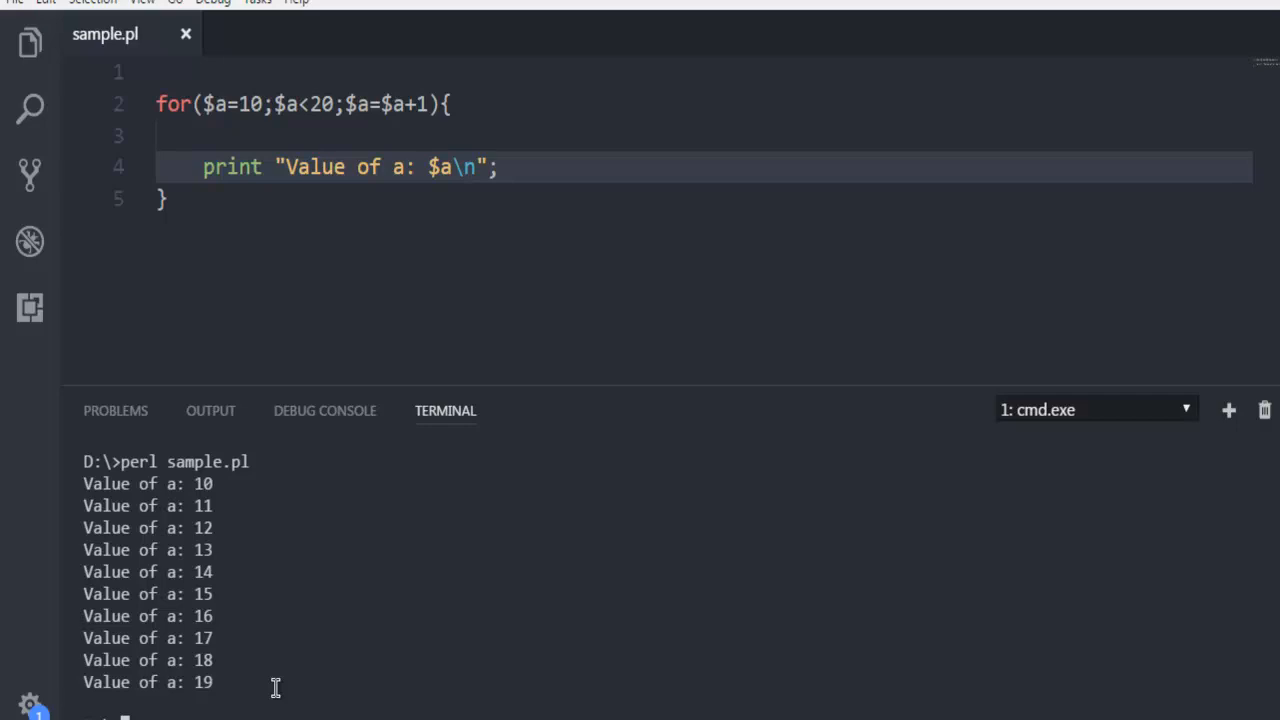
mouse_move(446, 114)
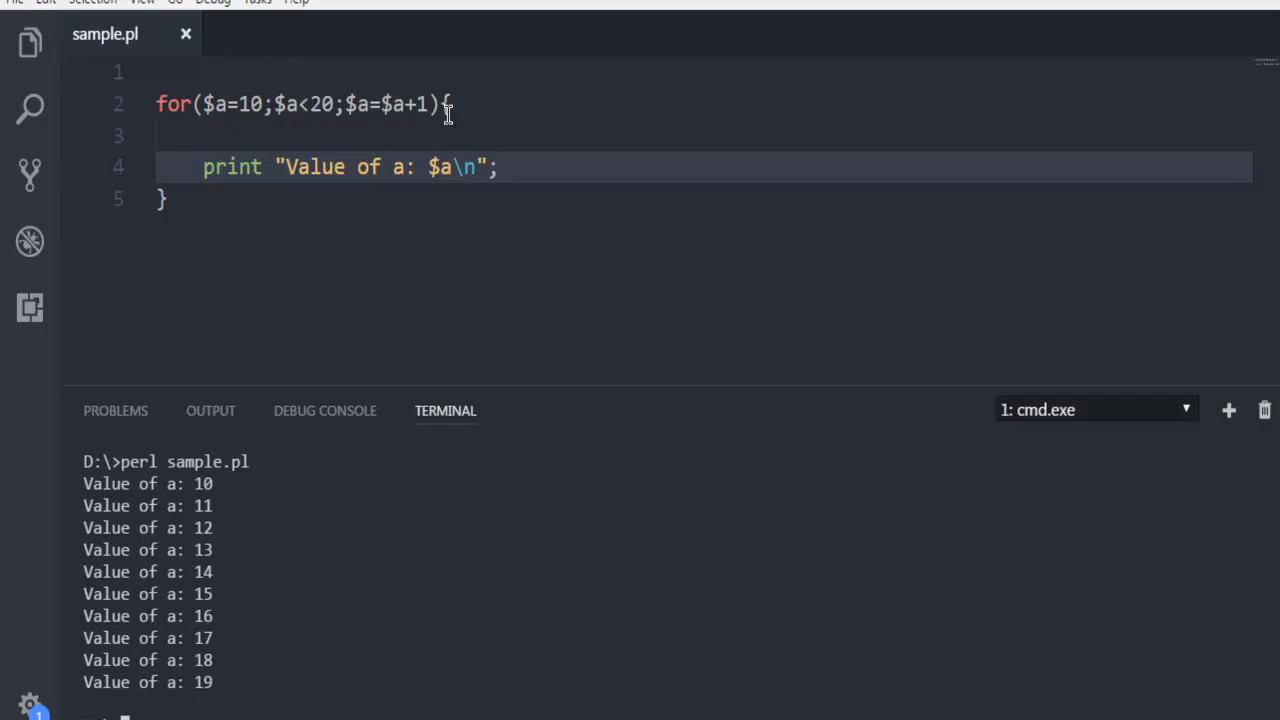
mouse_move(617, 128)
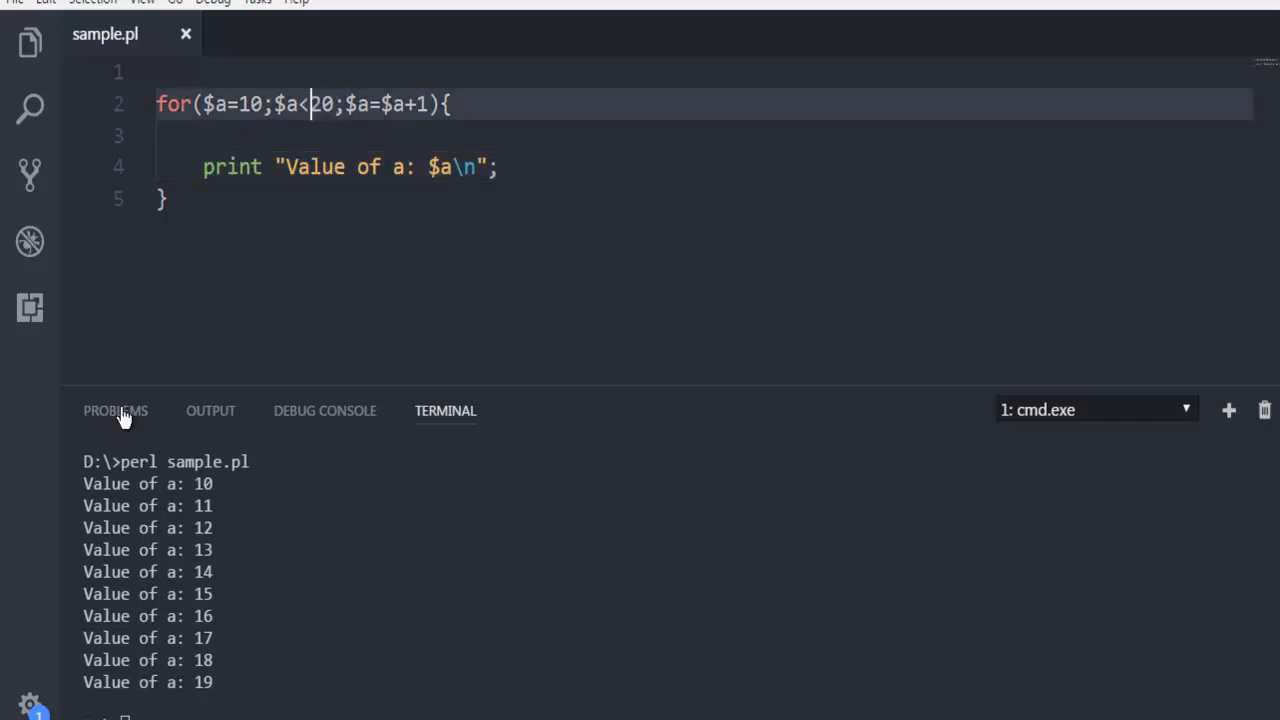
mouse_move(149, 498)
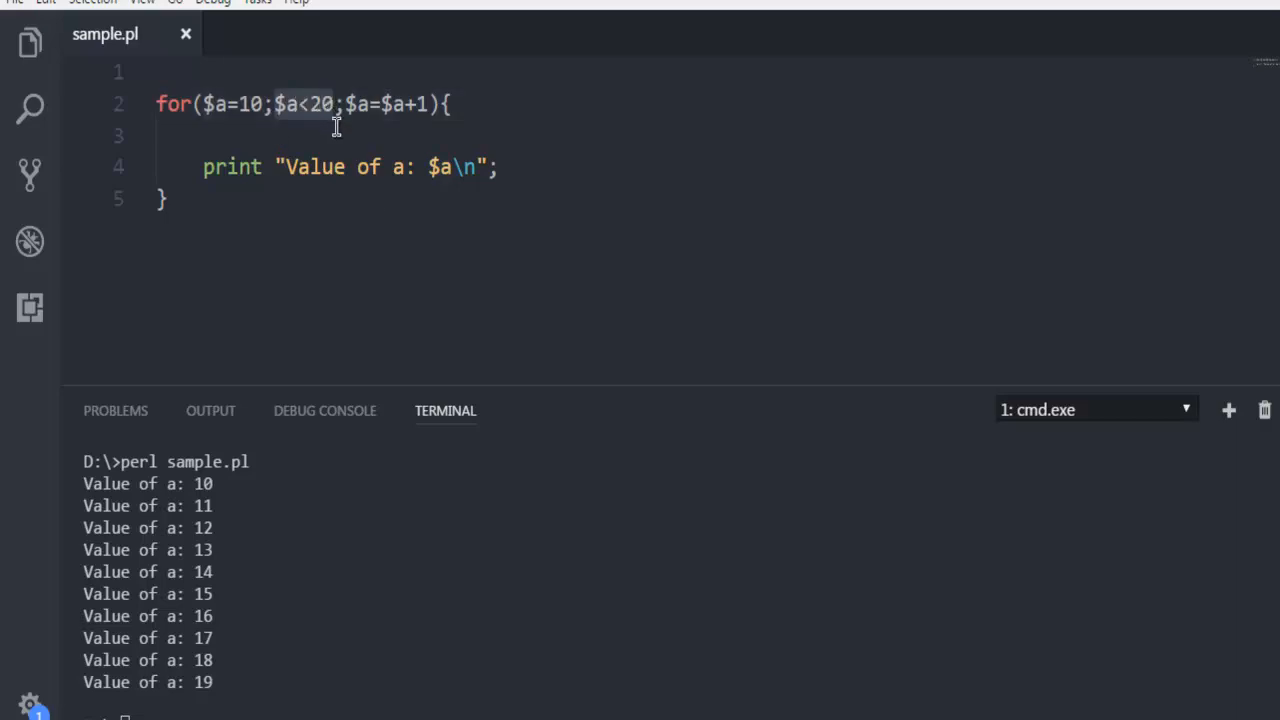
mouse_move(450, 140)
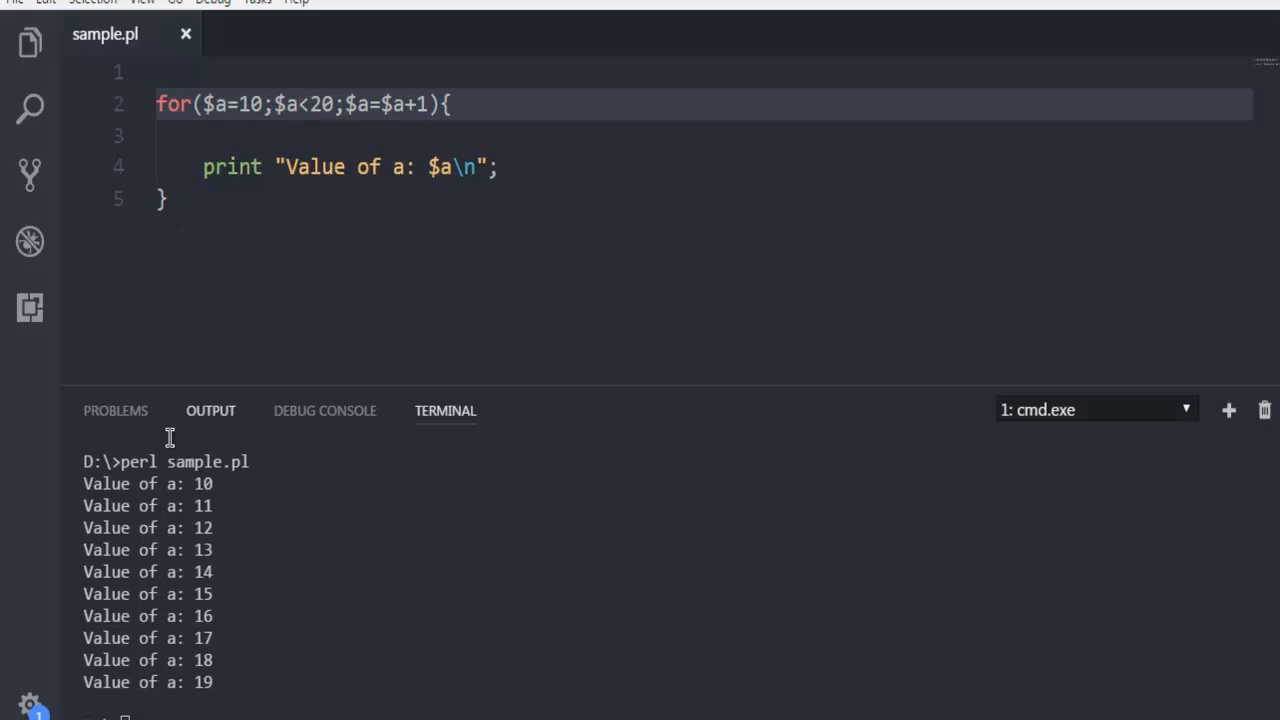
mouse_move(175, 580)
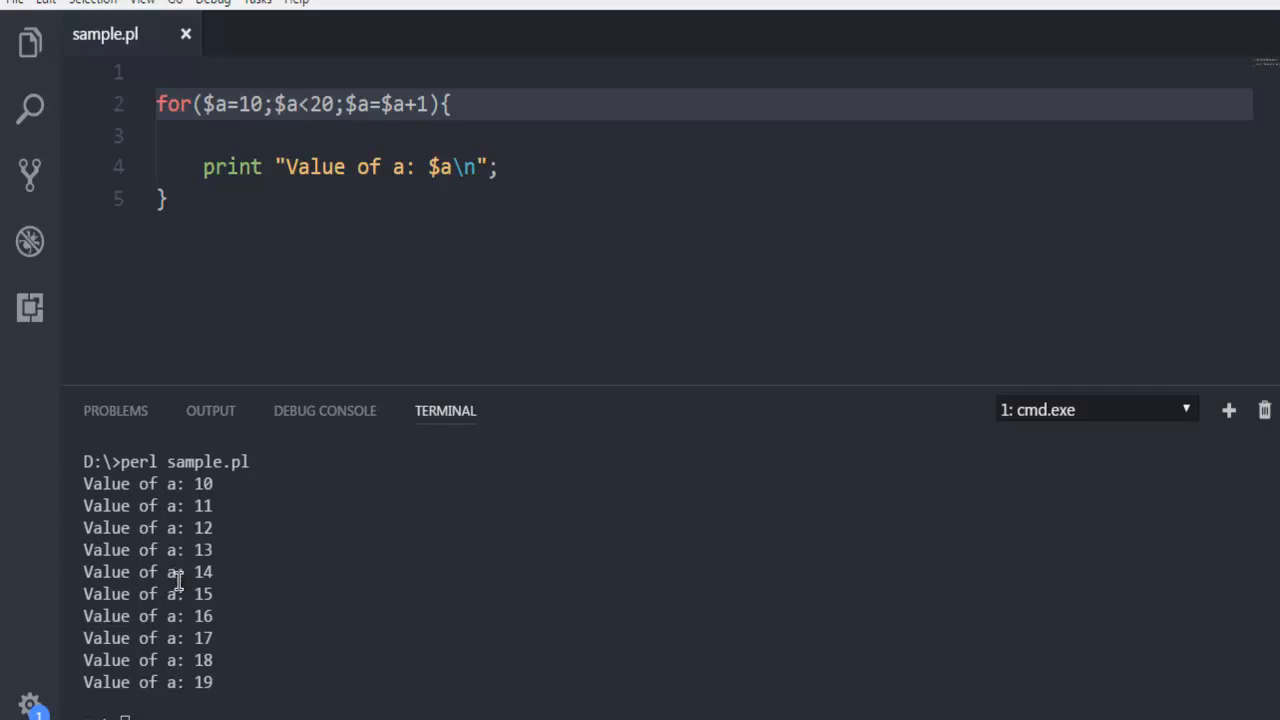
mouse_move(271, 593)
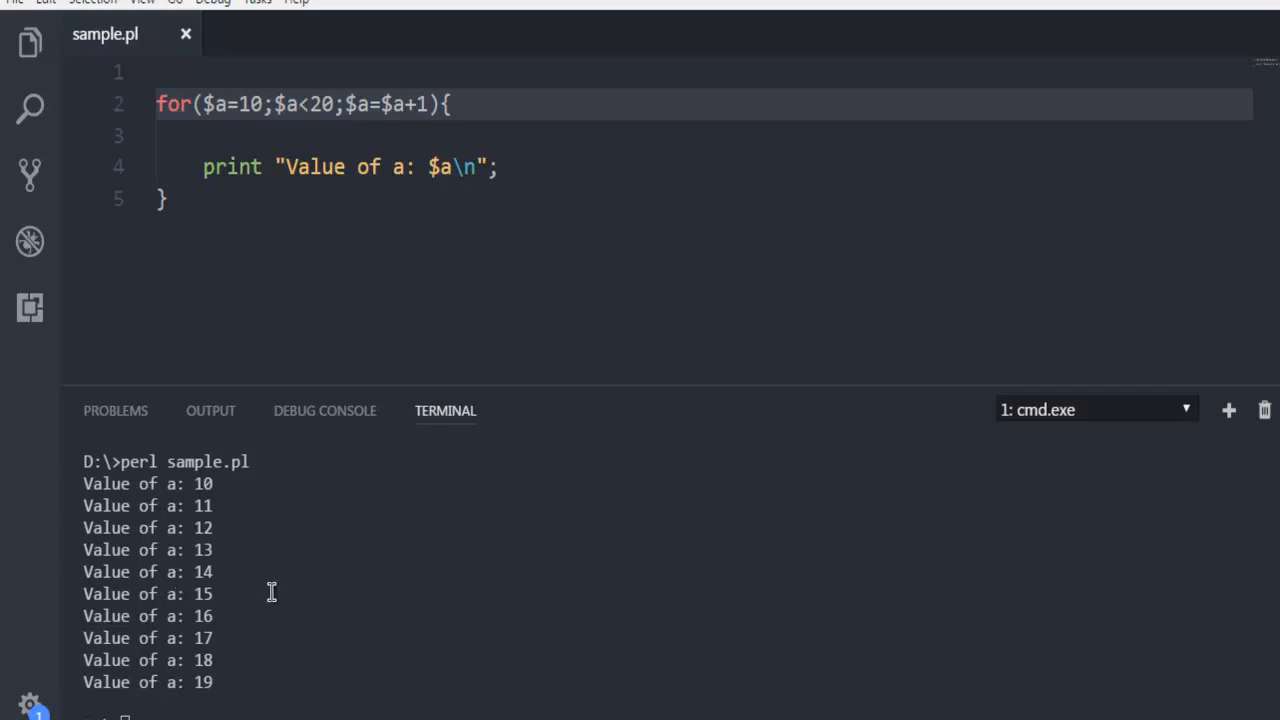